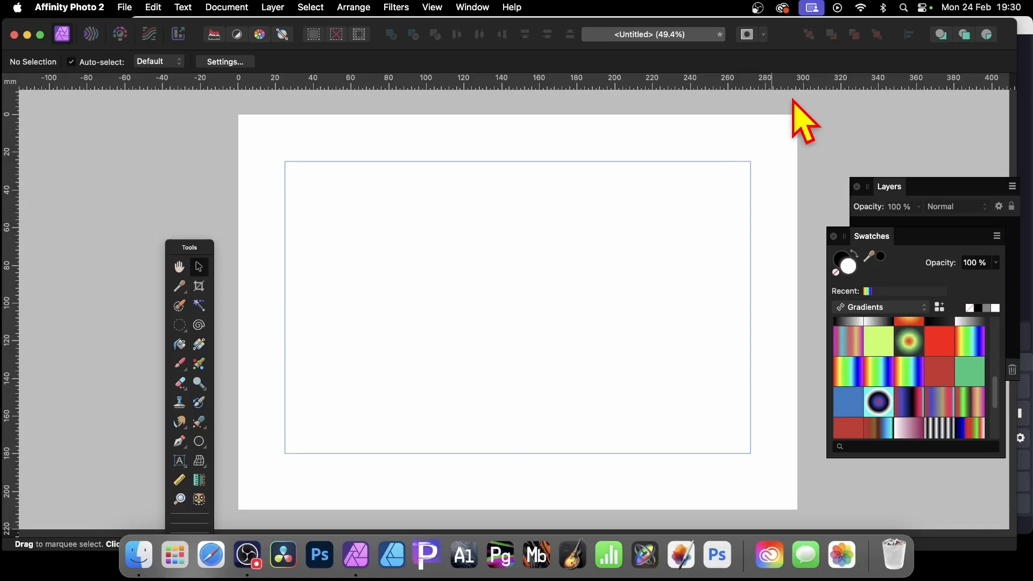
mouse_move(363, 401)
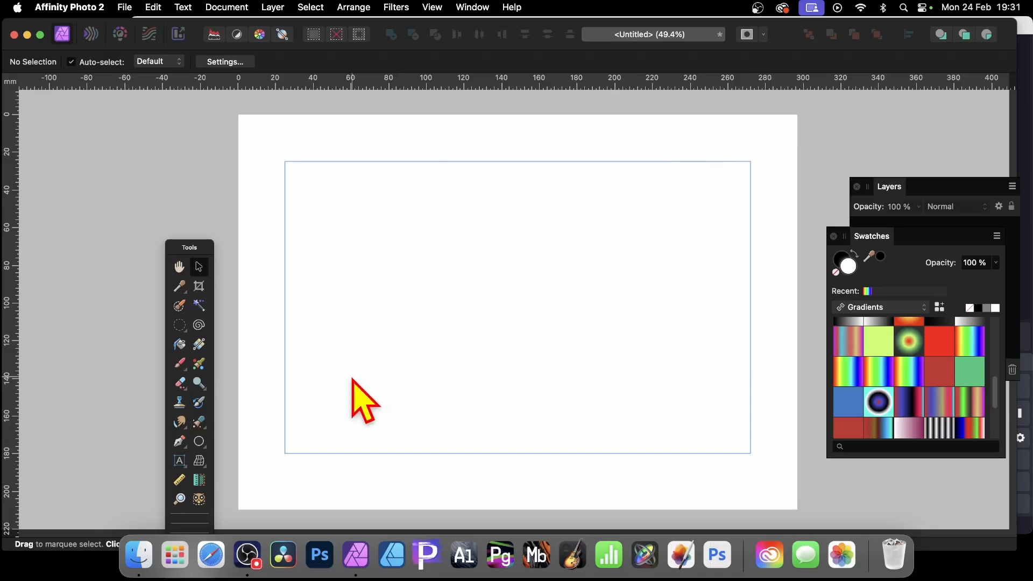
- Add a new empty pixel layer via Layer > New Pixel Layer
left_click(272, 7)
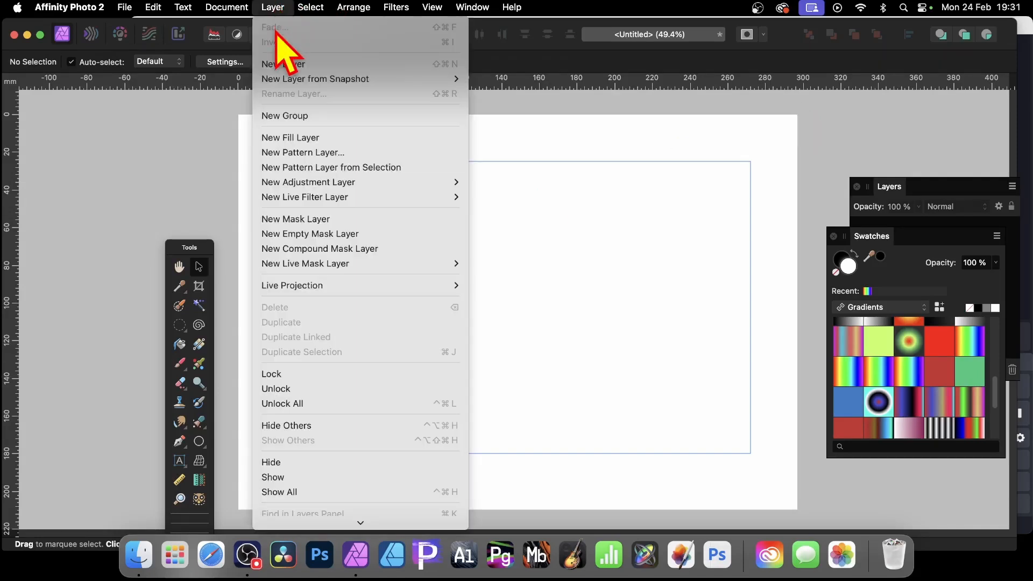
left_click(282, 64)
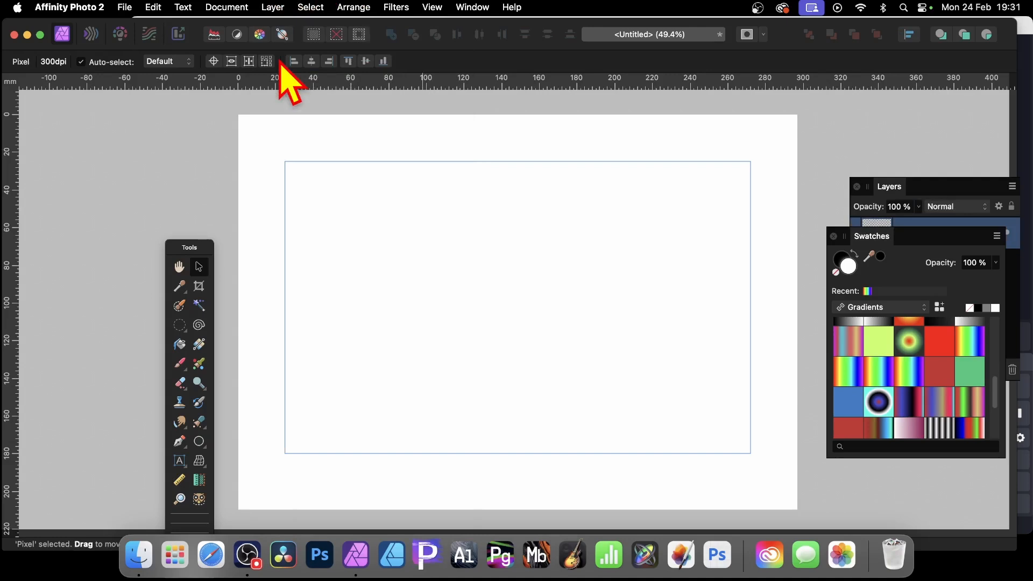
mouse_move(207, 366)
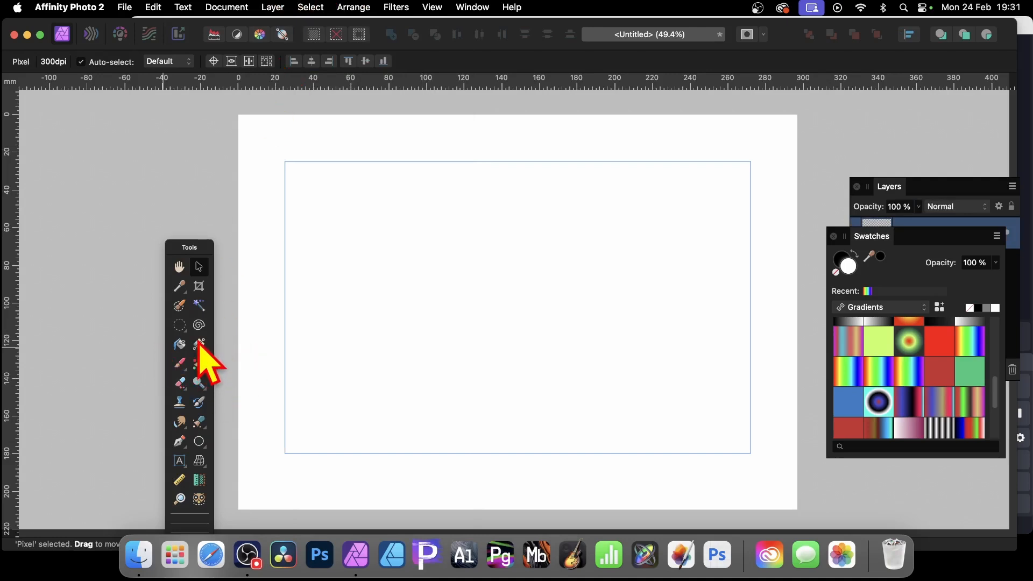
- Drag a horizontal gradient with the Gradient Tool and apply the rainbow swatch from Gradients
left_click(198, 344)
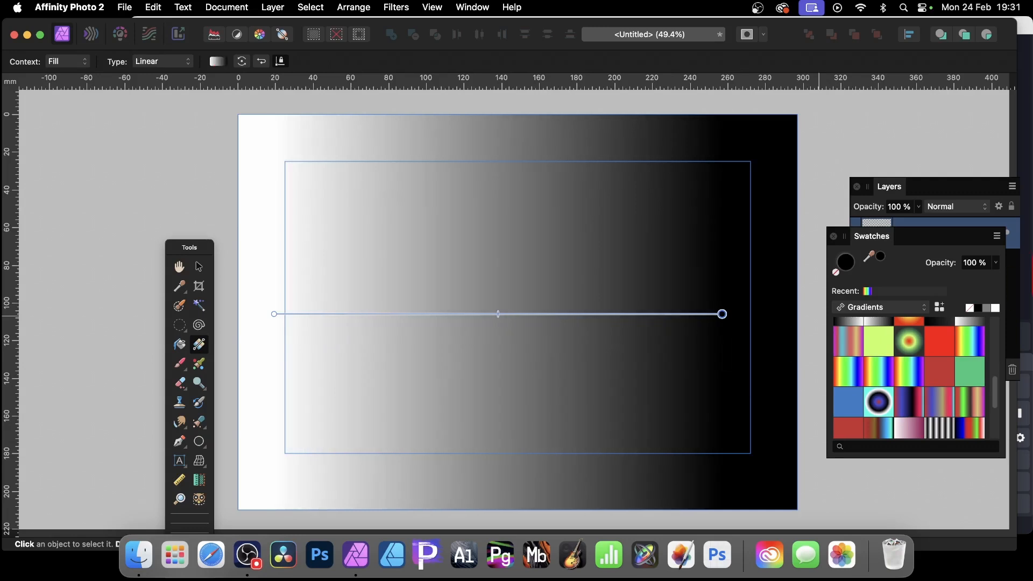
mouse_move(729, 323)
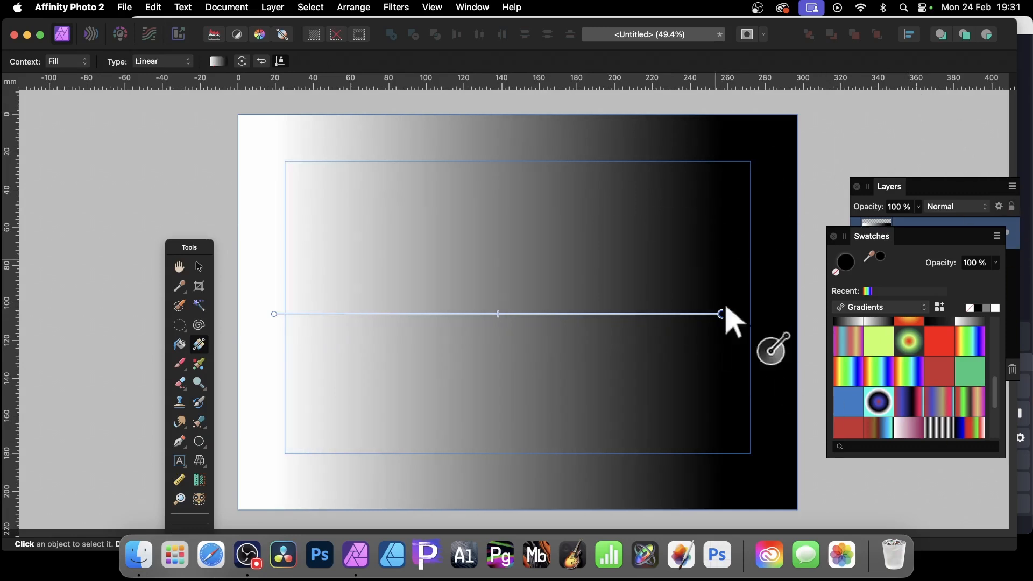
mouse_move(869, 317)
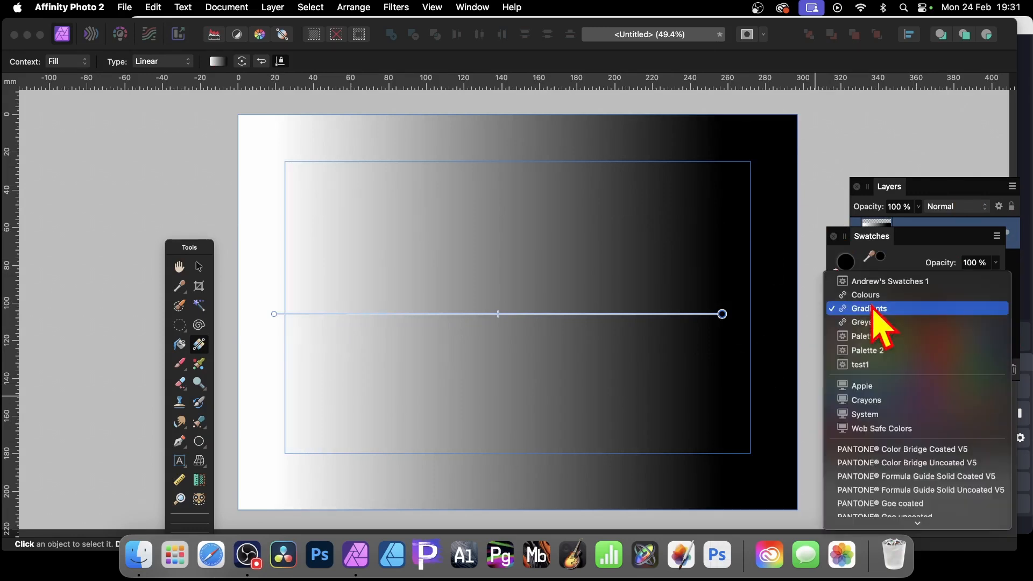
left_click(869, 309)
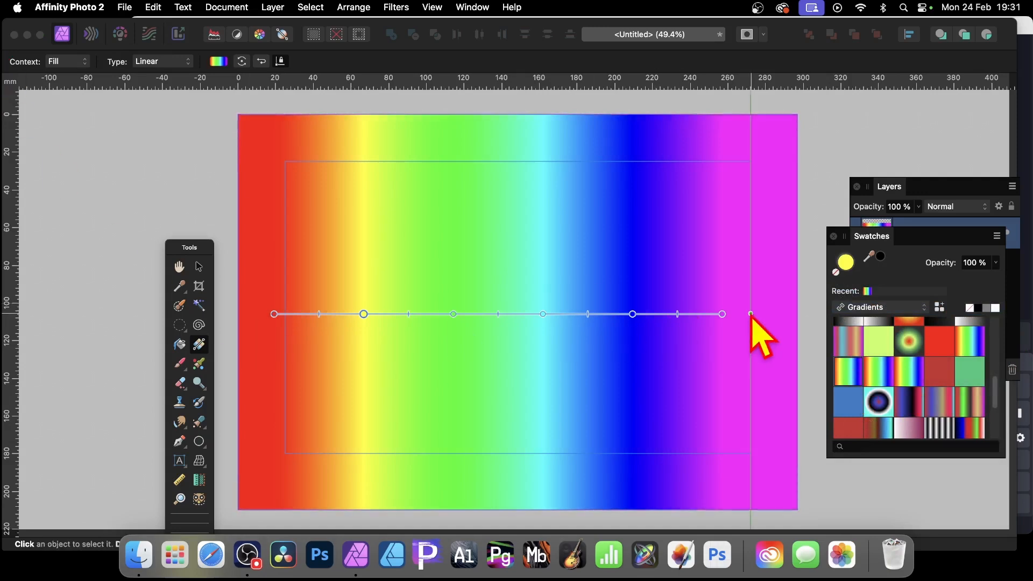
mouse_move(198, 283)
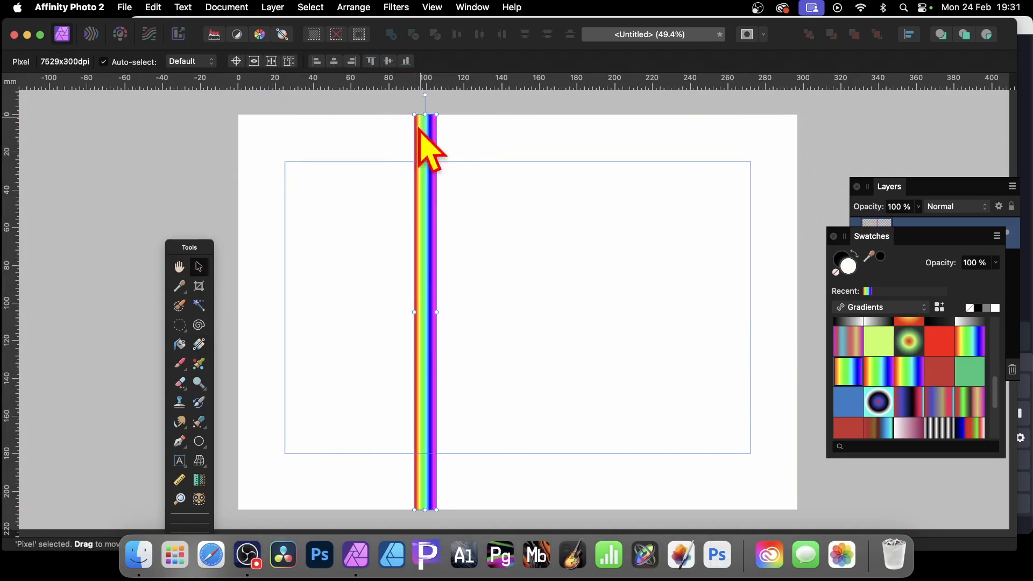
mouse_move(435, 521)
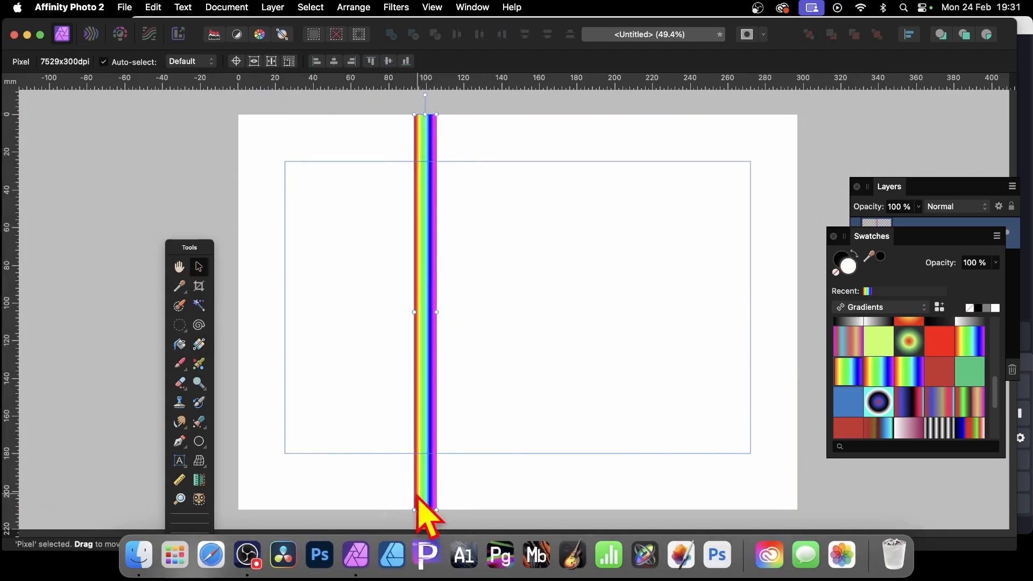
mouse_move(422, 287)
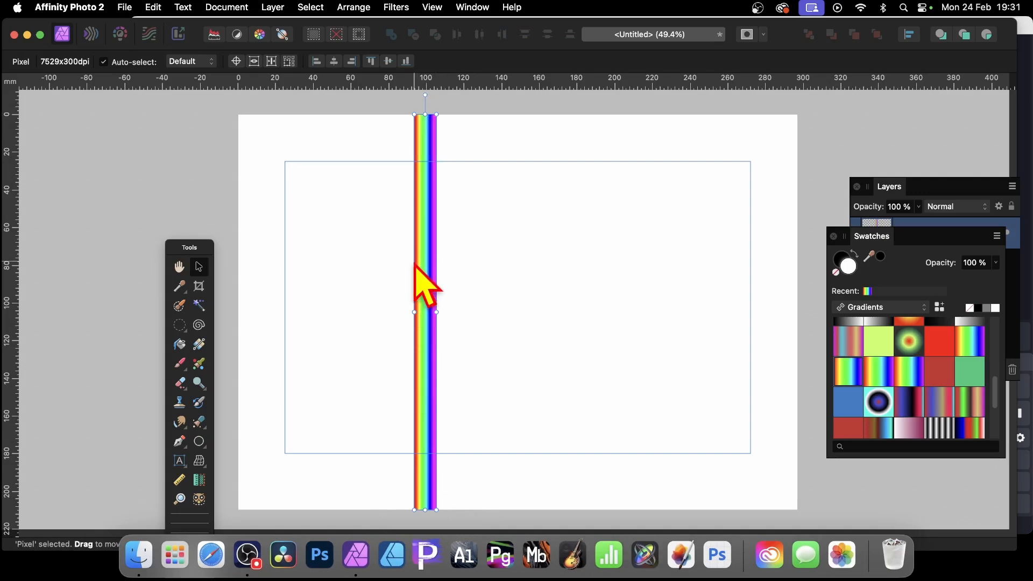
- Try the Shear distortion filter on the stripe and cancel it unchanged
left_click(395, 8)
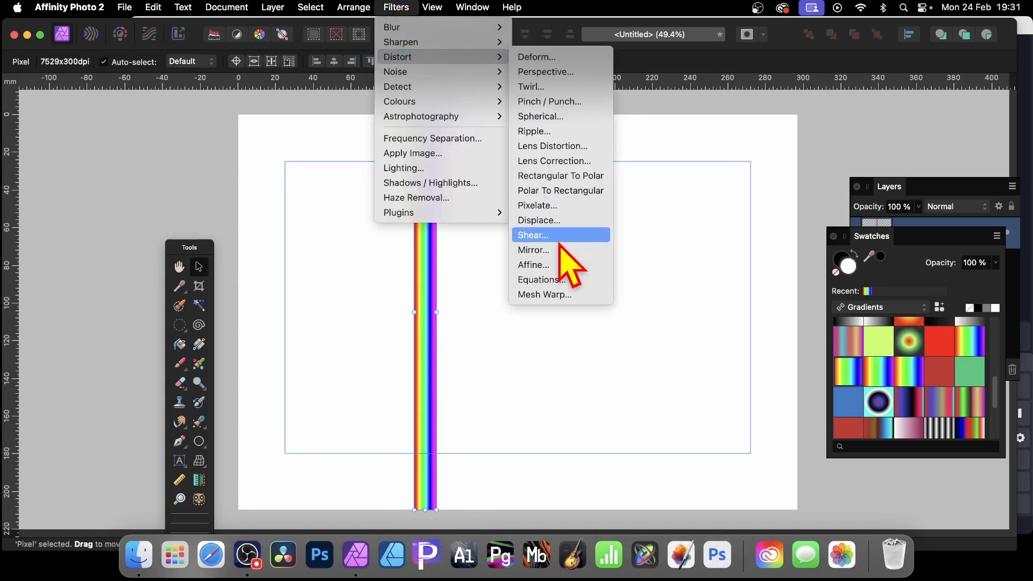
left_click(533, 235)
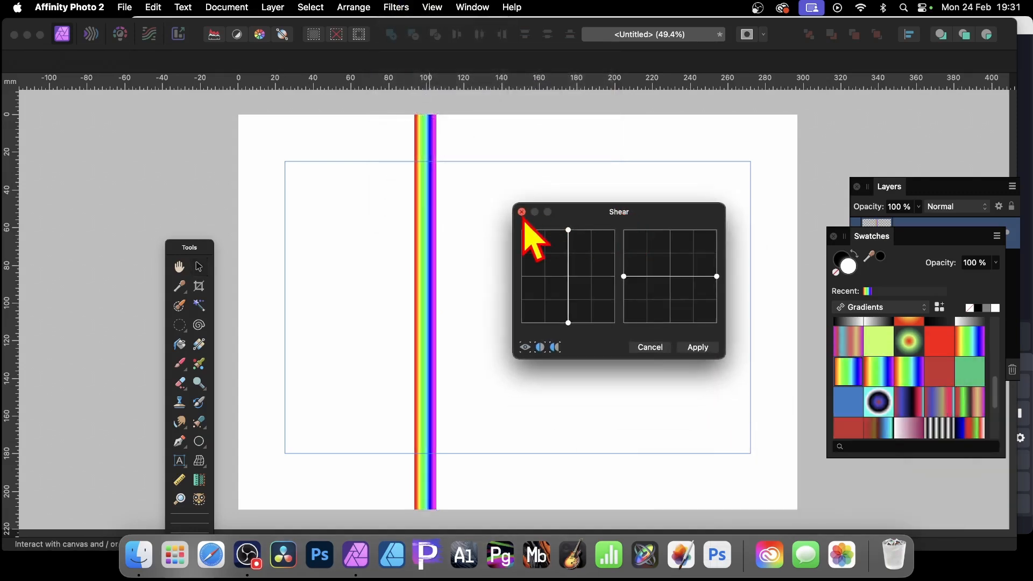
mouse_move(579, 267)
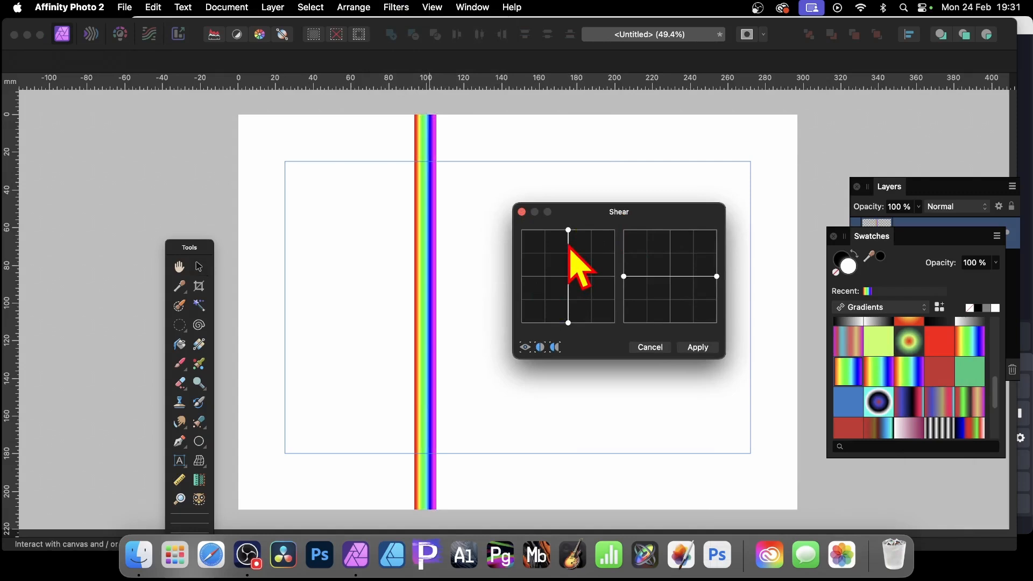
mouse_move(589, 270)
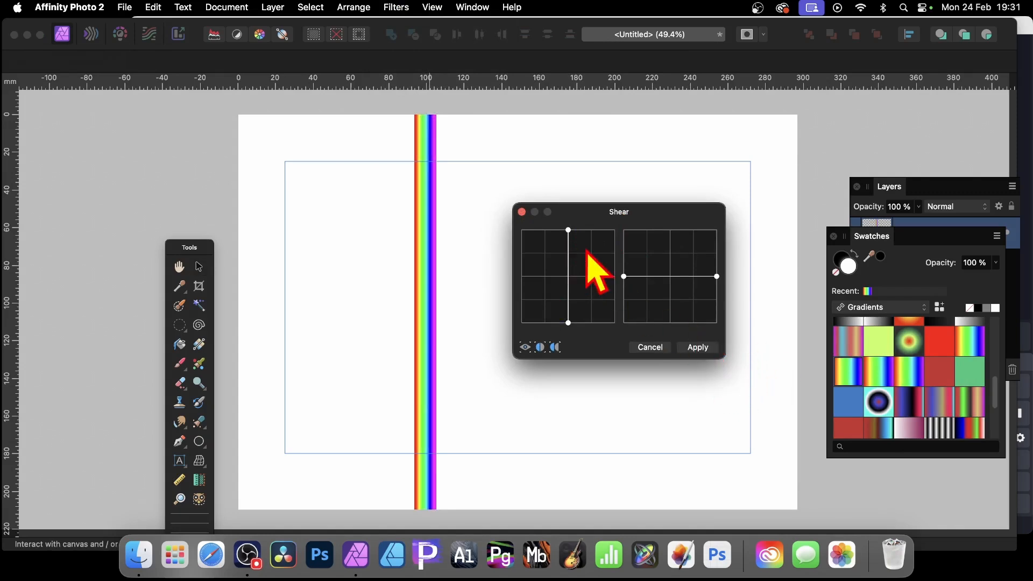
mouse_move(572, 263)
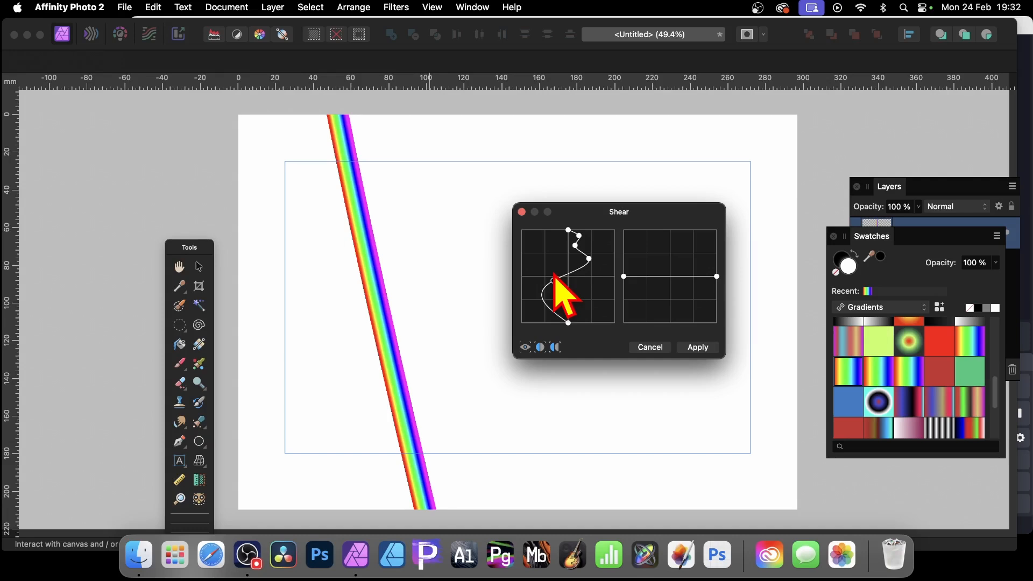
left_click(696, 348)
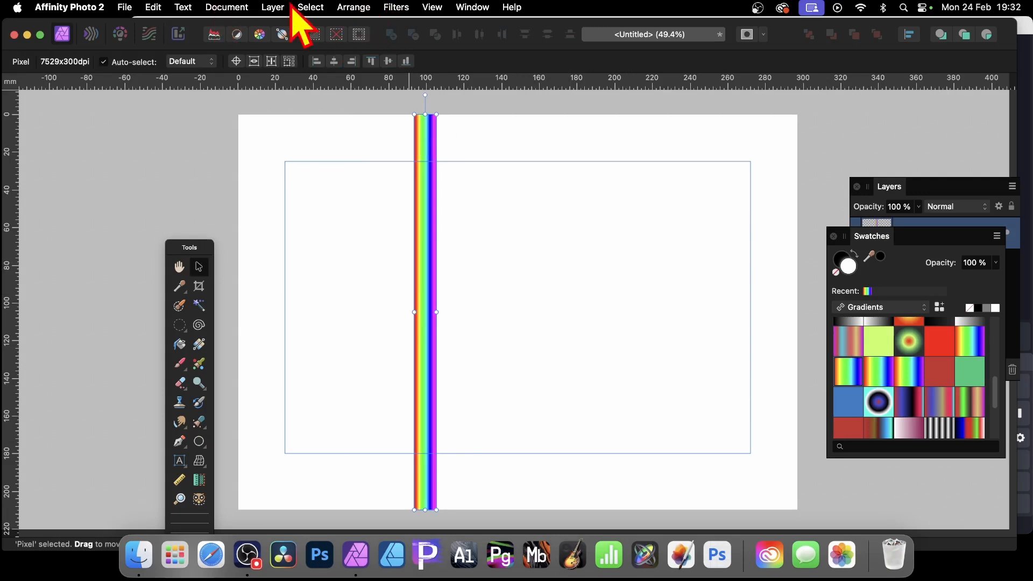
- Rasterise the straight rainbow stripe layer via Layer > Rasterise
left_click(272, 7)
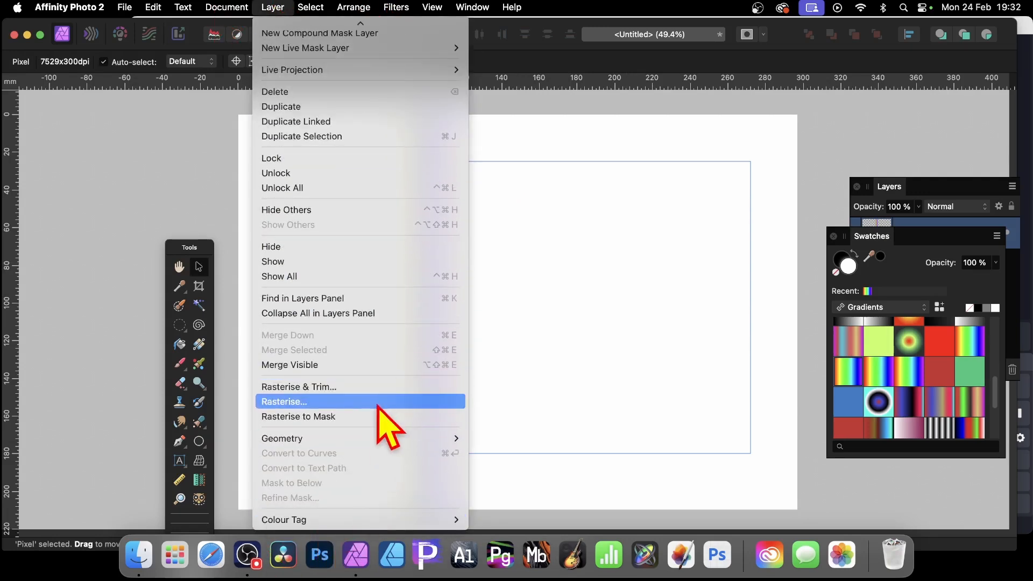
left_click(284, 401)
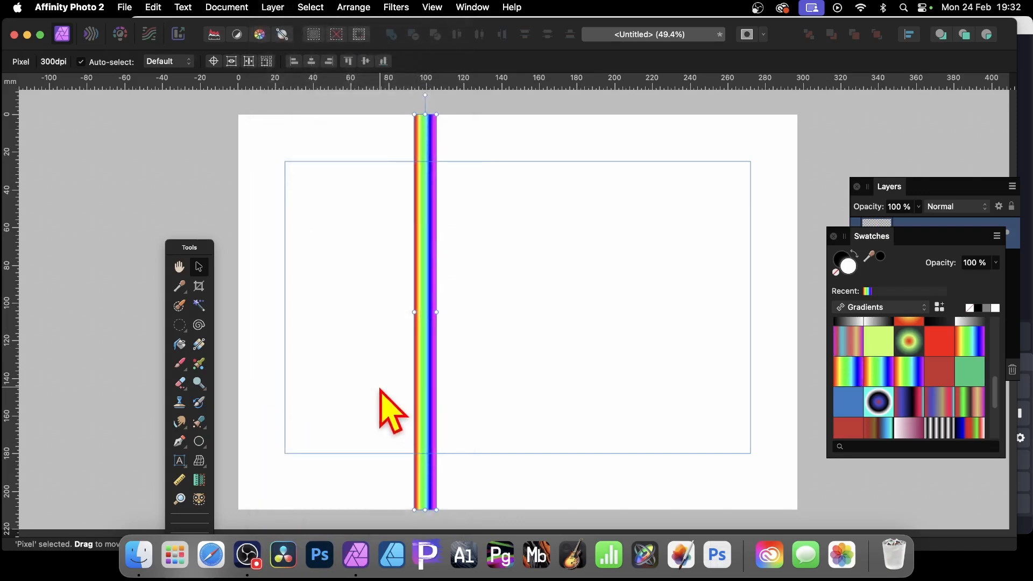
- Apply a Shear distortion with wavy curve nodes, bending the stripe into a winding ribbon
left_click(395, 7)
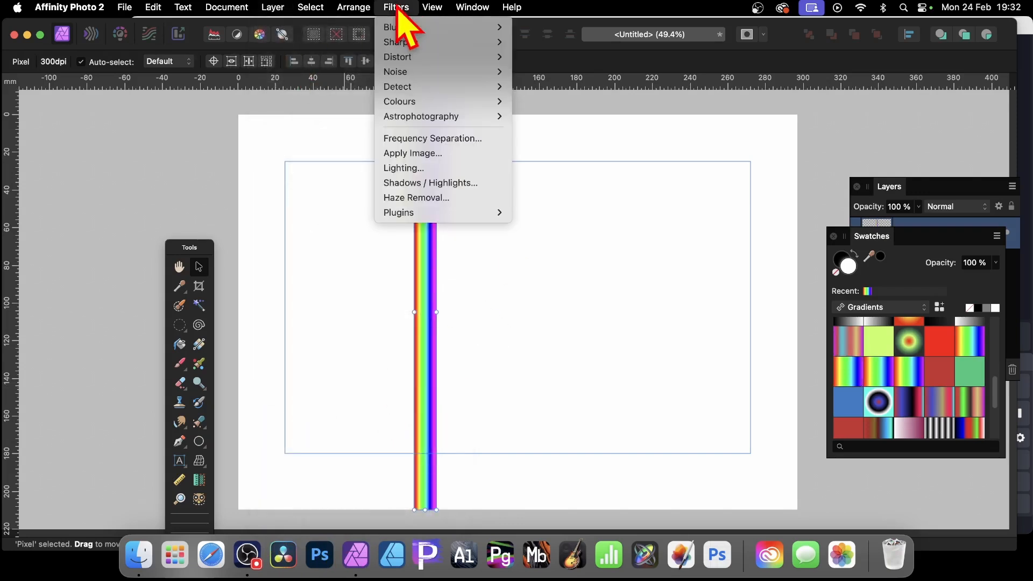
mouse_move(397, 57)
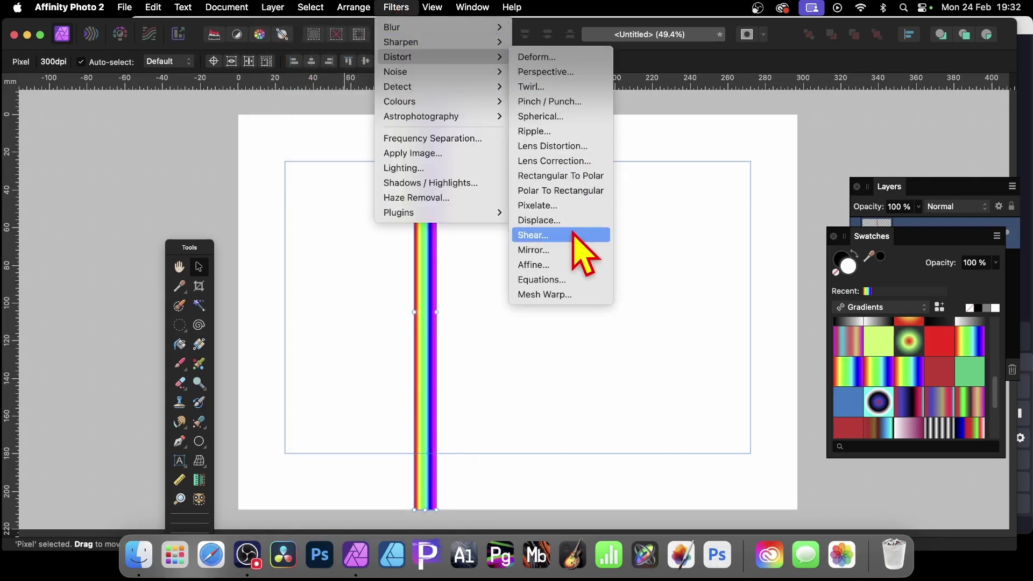
left_click(532, 236)
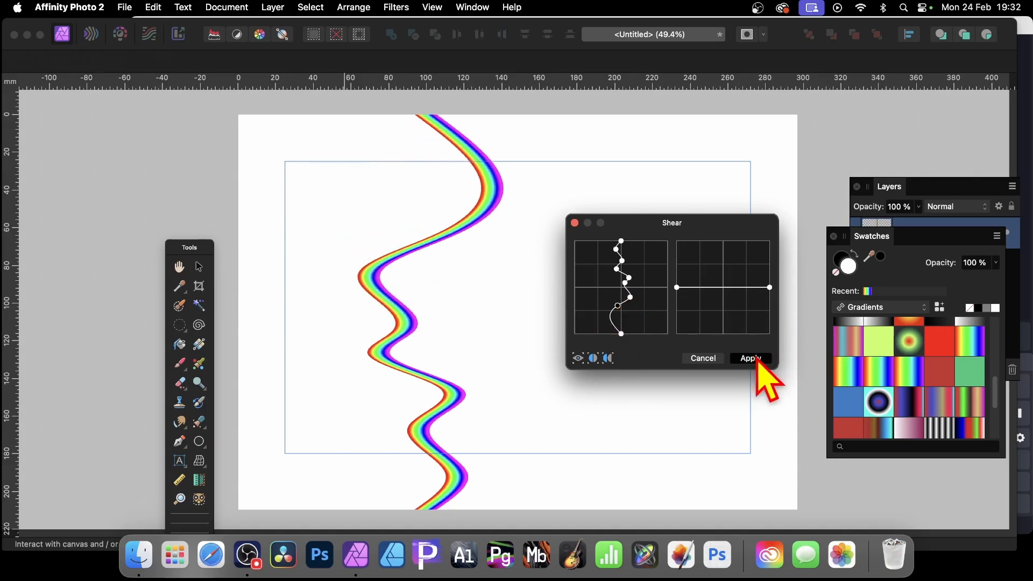
left_click(749, 359)
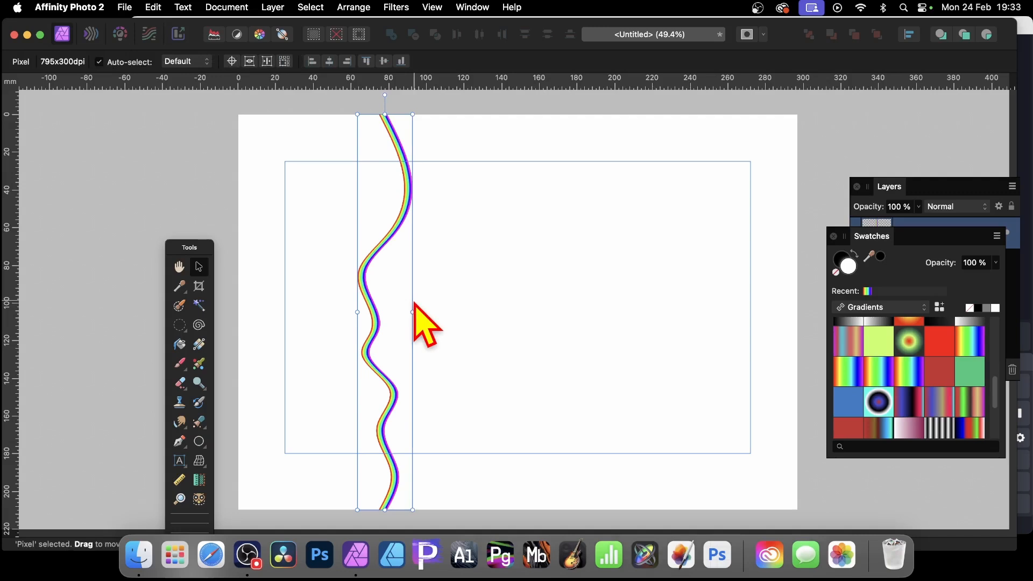
mouse_move(472, 62)
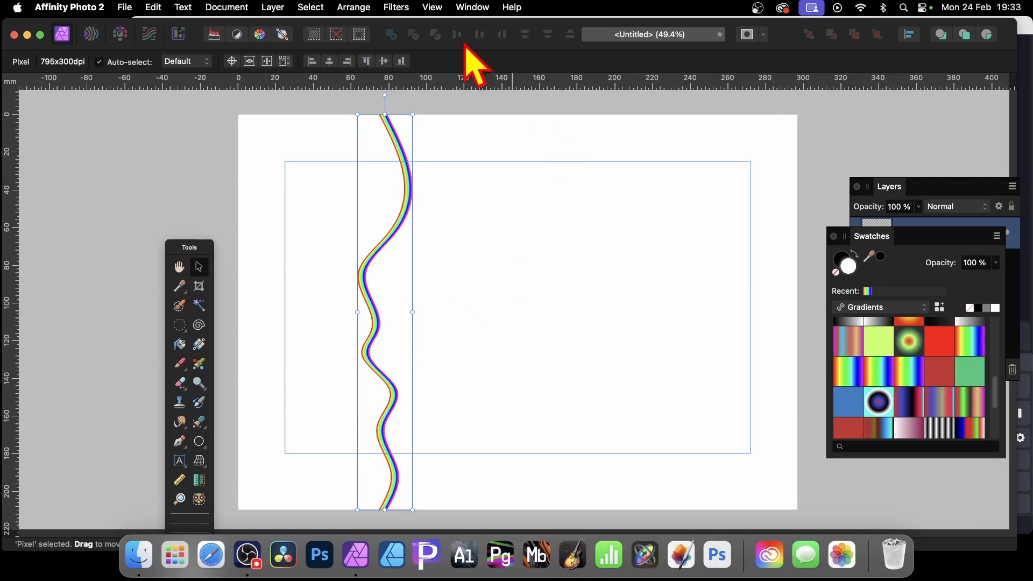
mouse_move(897, 204)
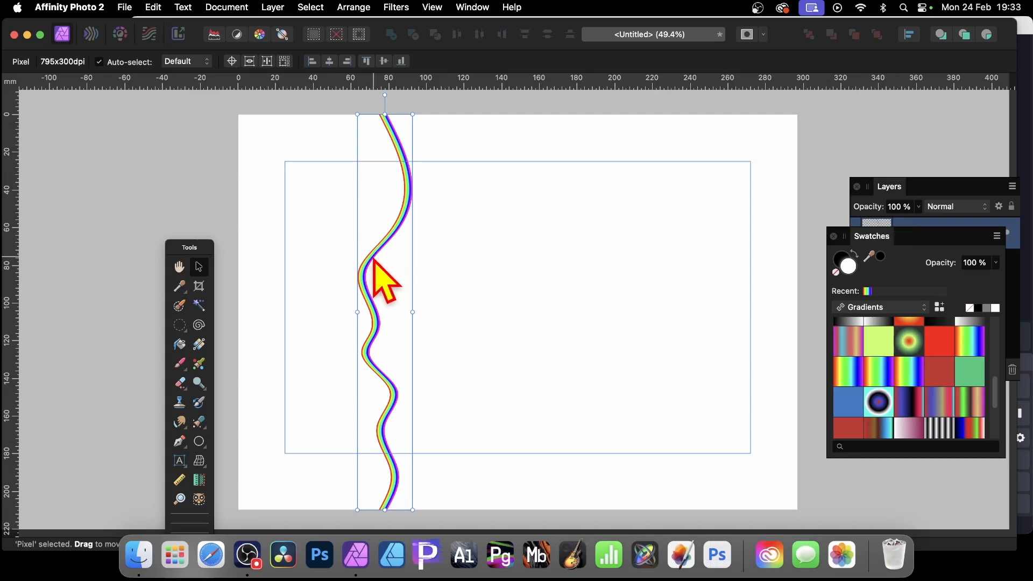
- Drag the wavy rainbow ribbon leftward to hug the page's left edge
left_click_drag(382, 273, 301, 273)
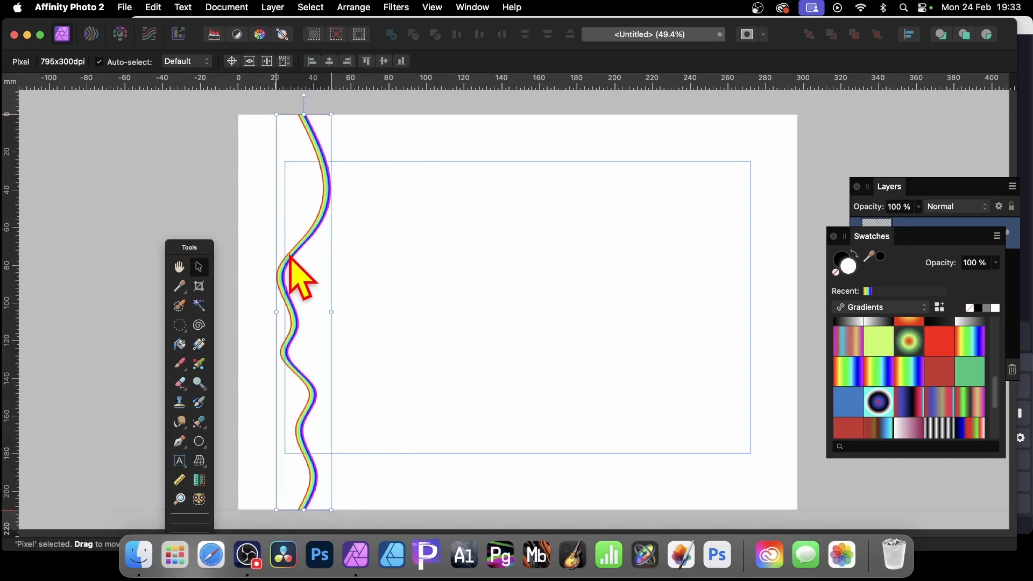
mouse_move(318, 191)
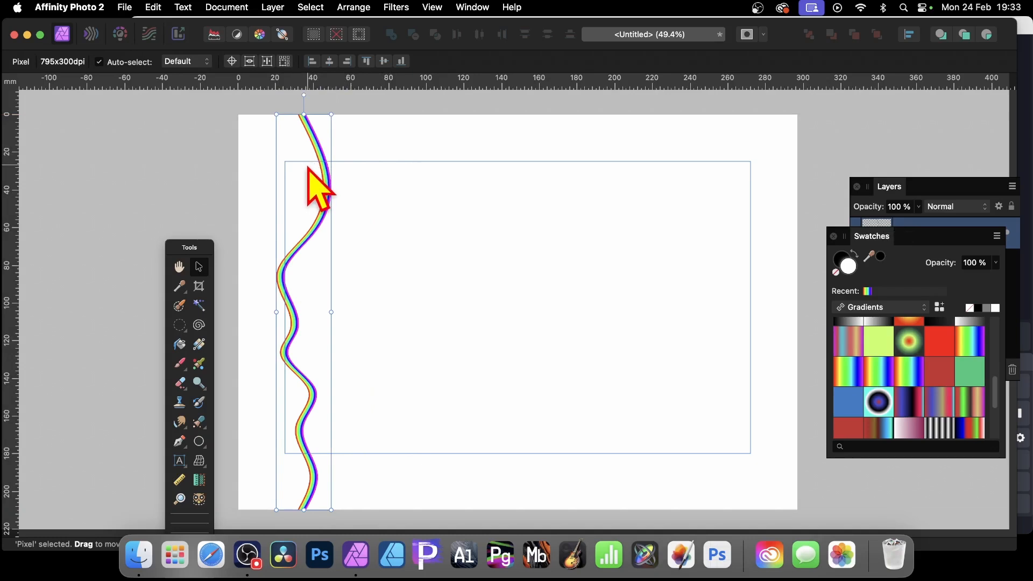
mouse_move(205, 293)
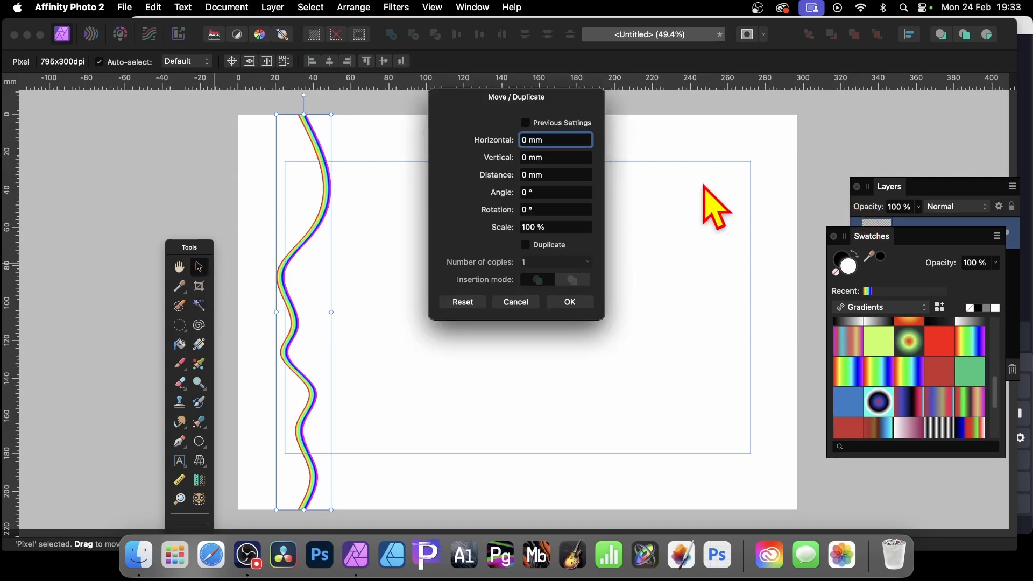
mouse_move(661, 198)
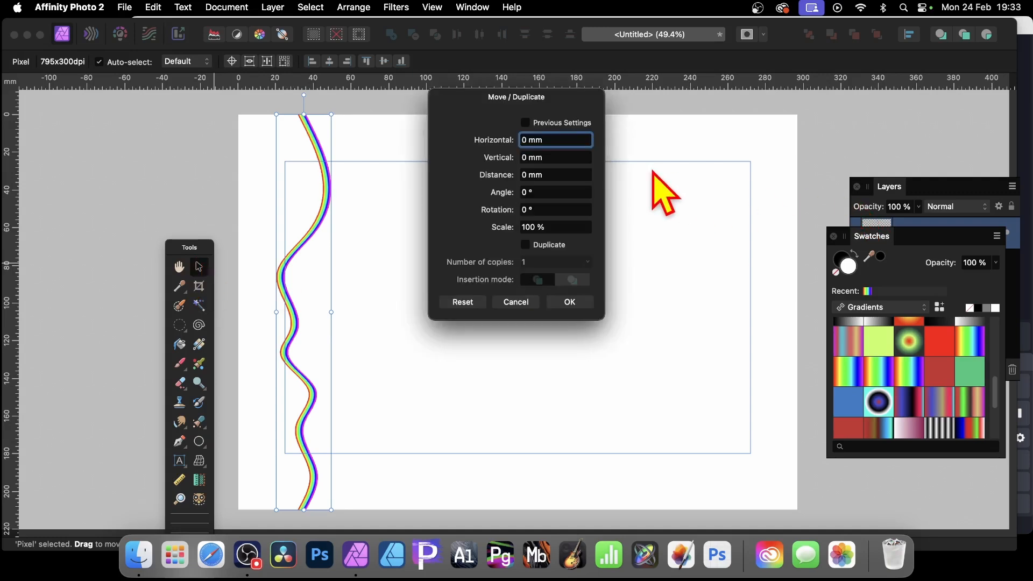
mouse_move(568, 254)
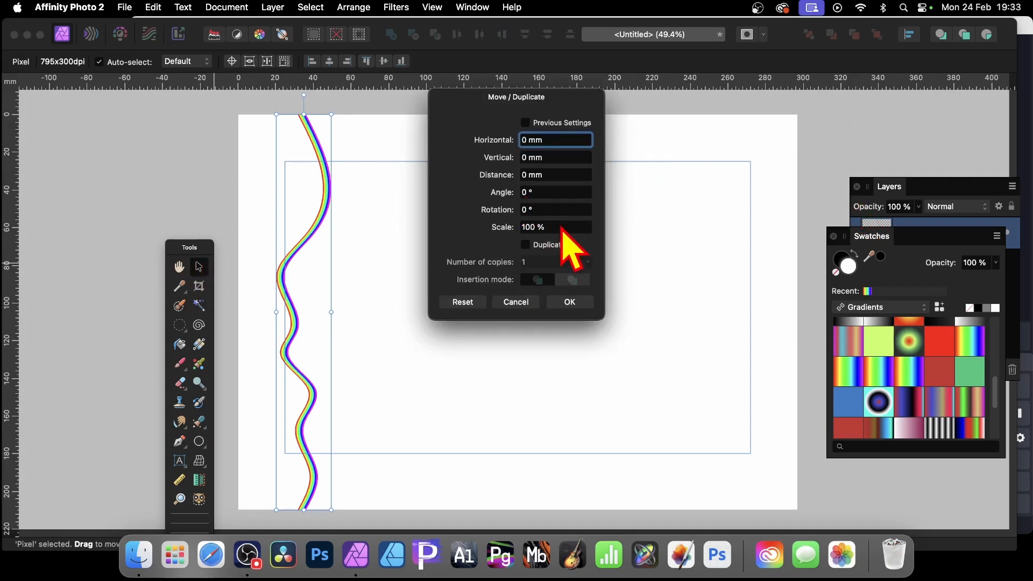
mouse_move(553, 276)
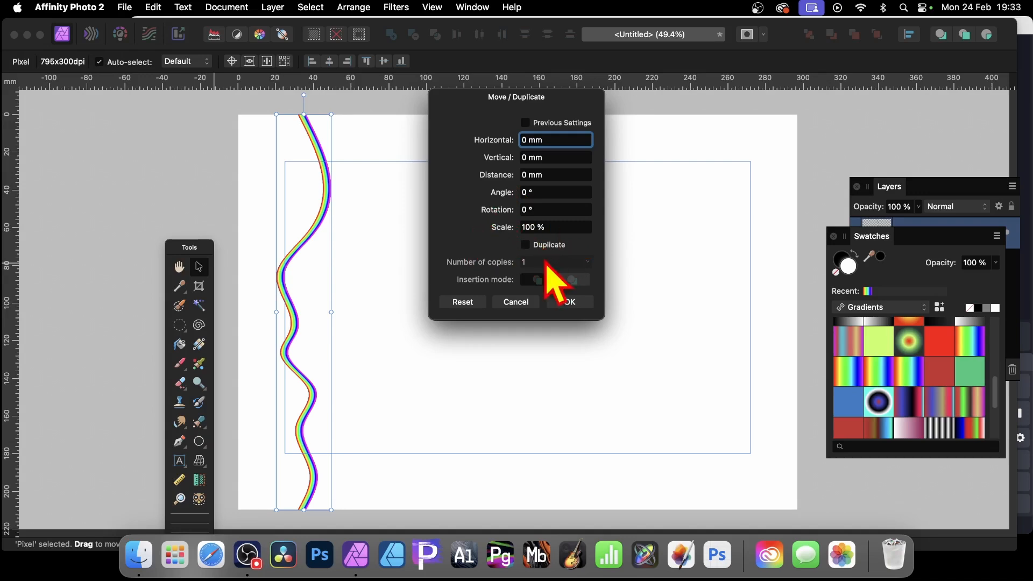
mouse_move(550, 142)
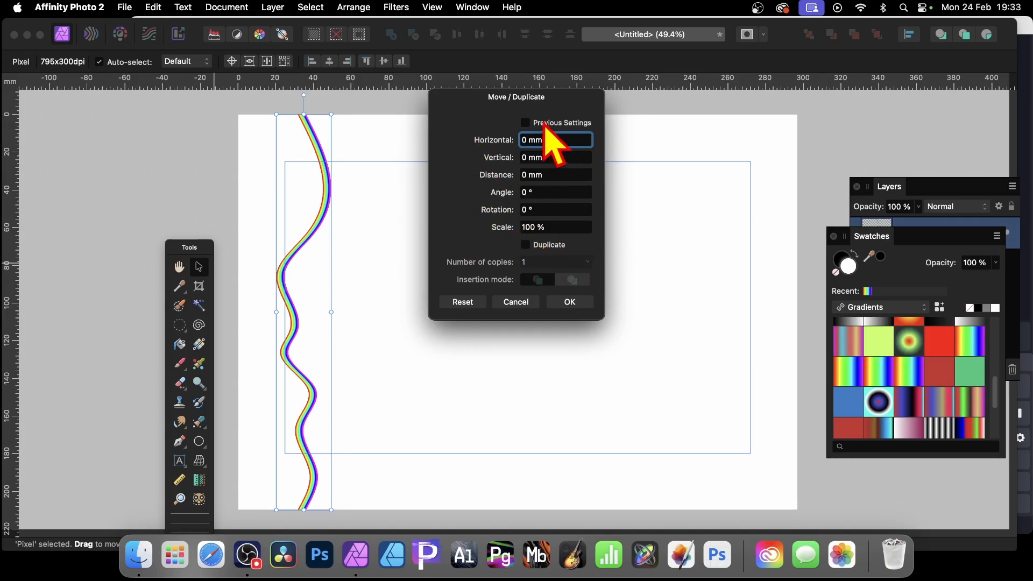
- In Move/Duplicate, set Horizontal 4 mm, Duplicate on and Number of copies 63
left_click(525, 244)
type("4")
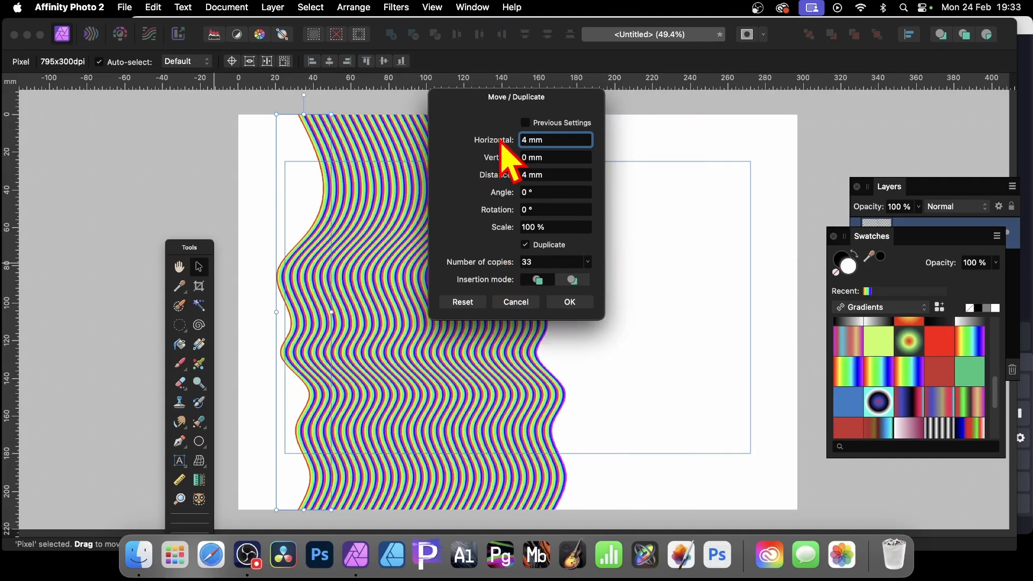
mouse_move(597, 128)
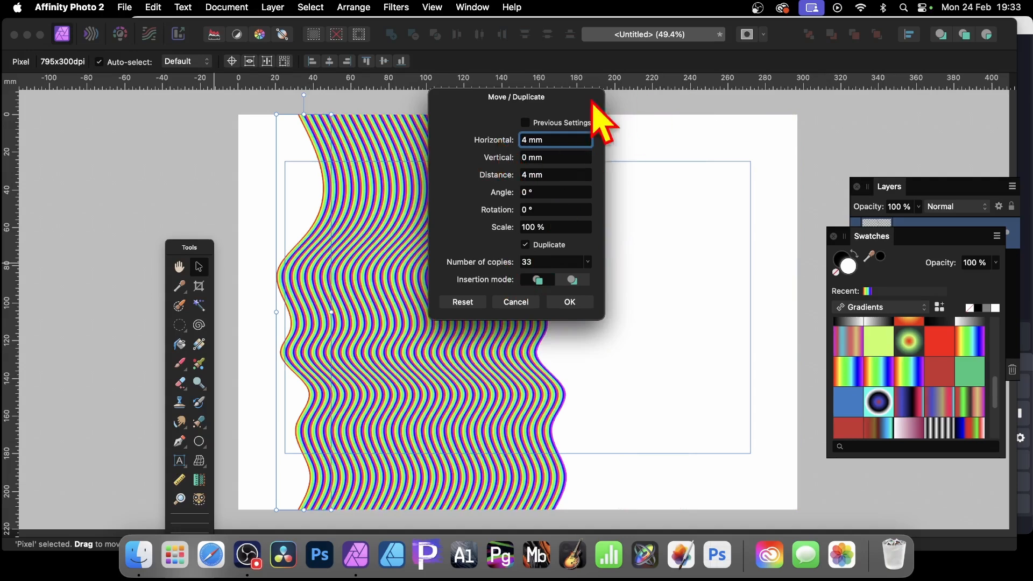
mouse_move(565, 158)
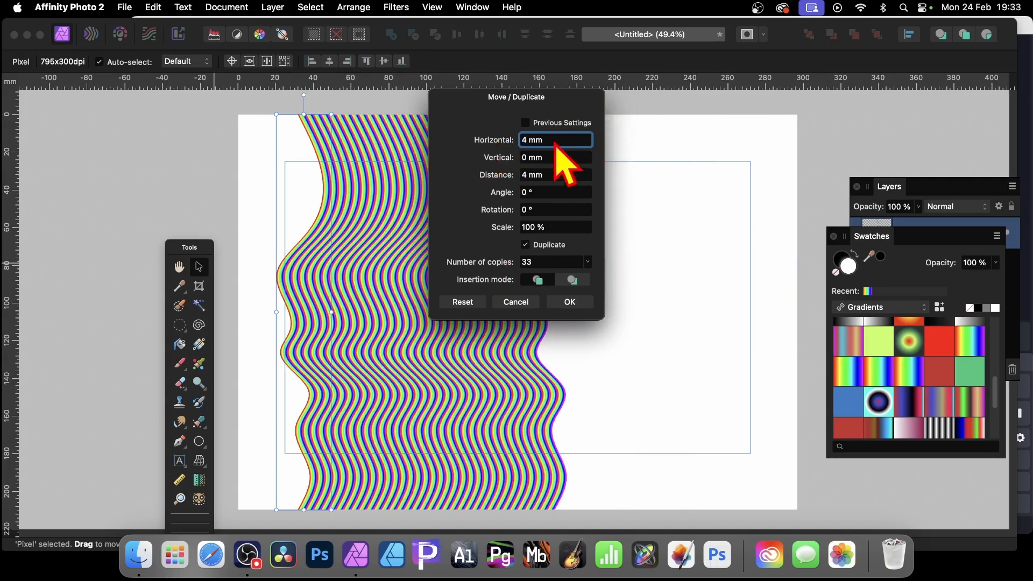
left_click(586, 258)
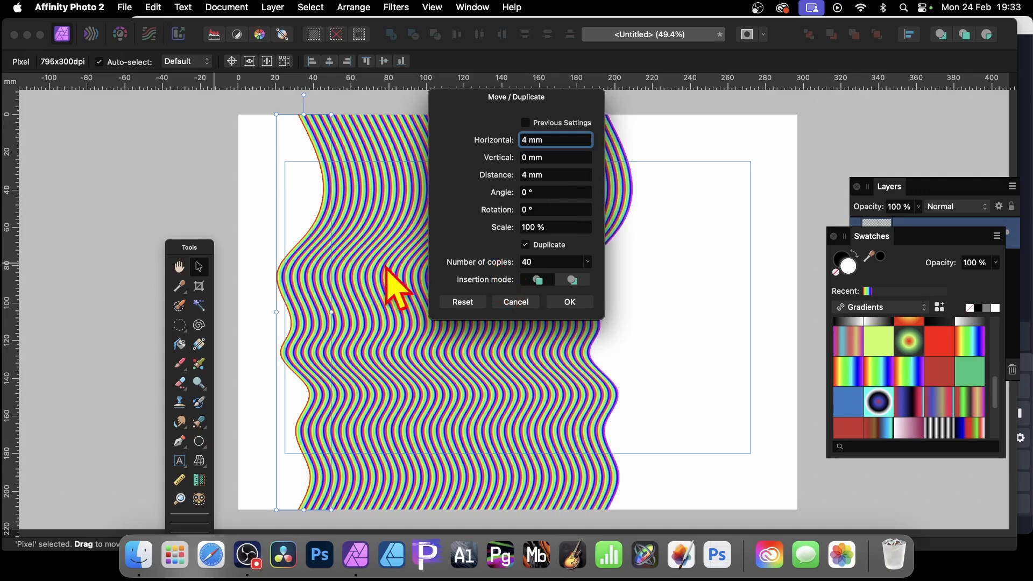
mouse_move(438, 329)
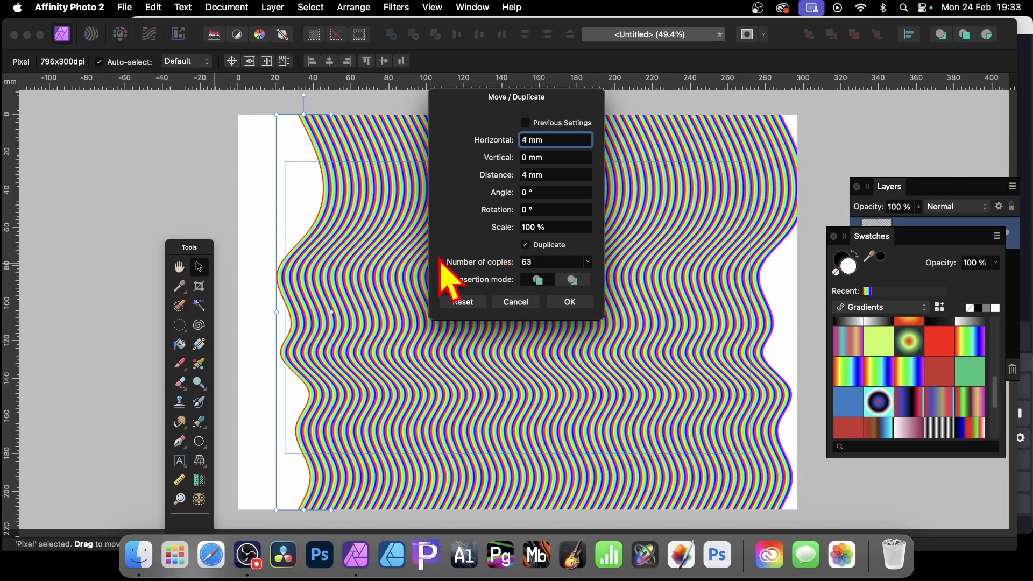
mouse_move(543, 333)
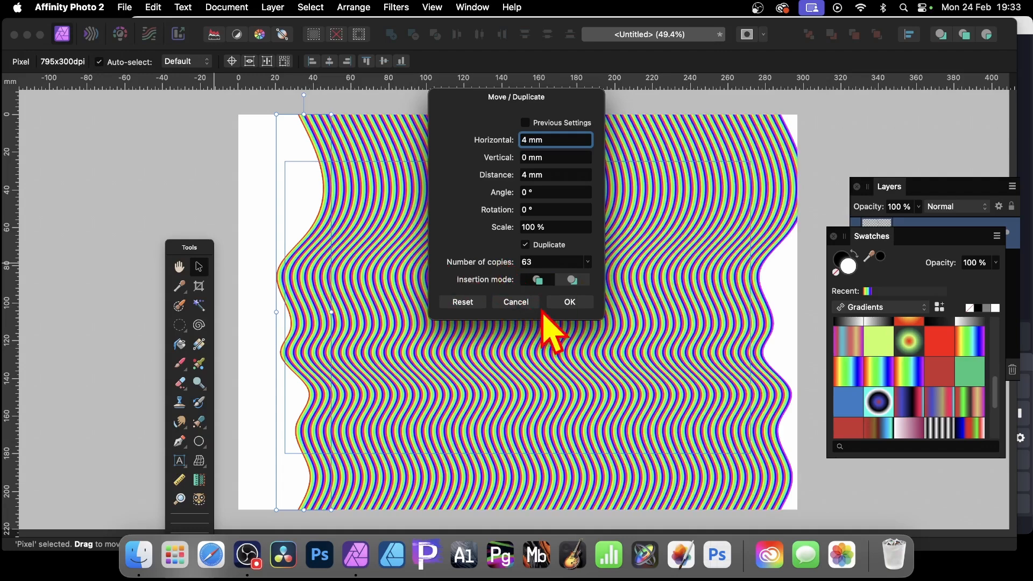
- Confirm the 63 duplicates and select all 64 stripe layers with Select All Layers
left_click(568, 301)
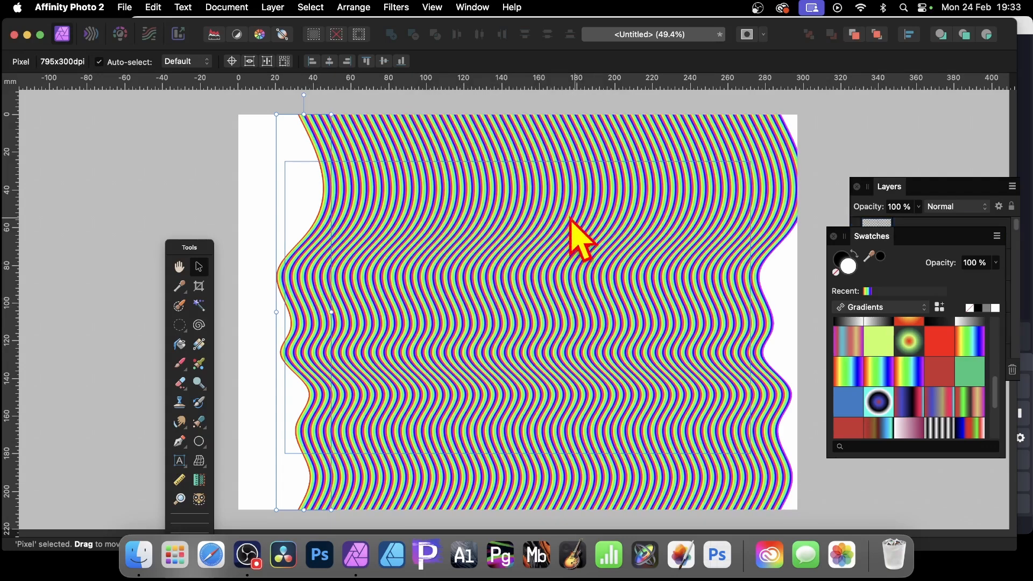
mouse_move(559, 227)
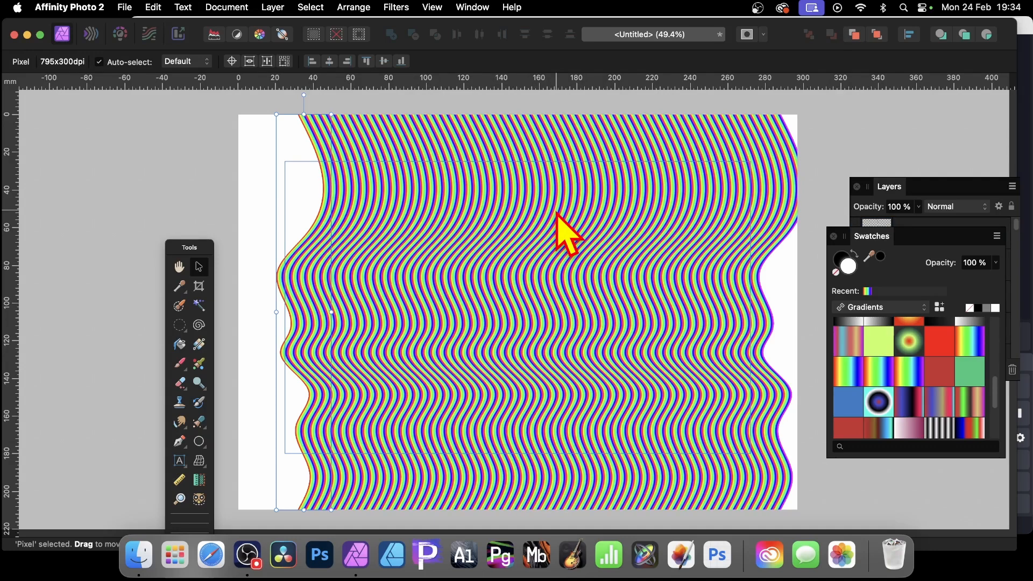
left_click(889, 186)
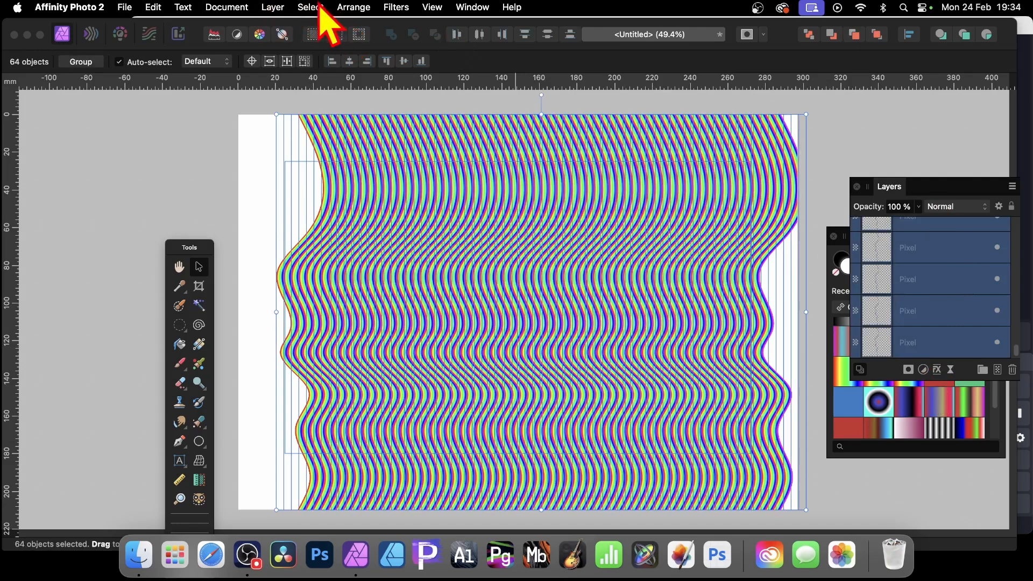
left_click(308, 8)
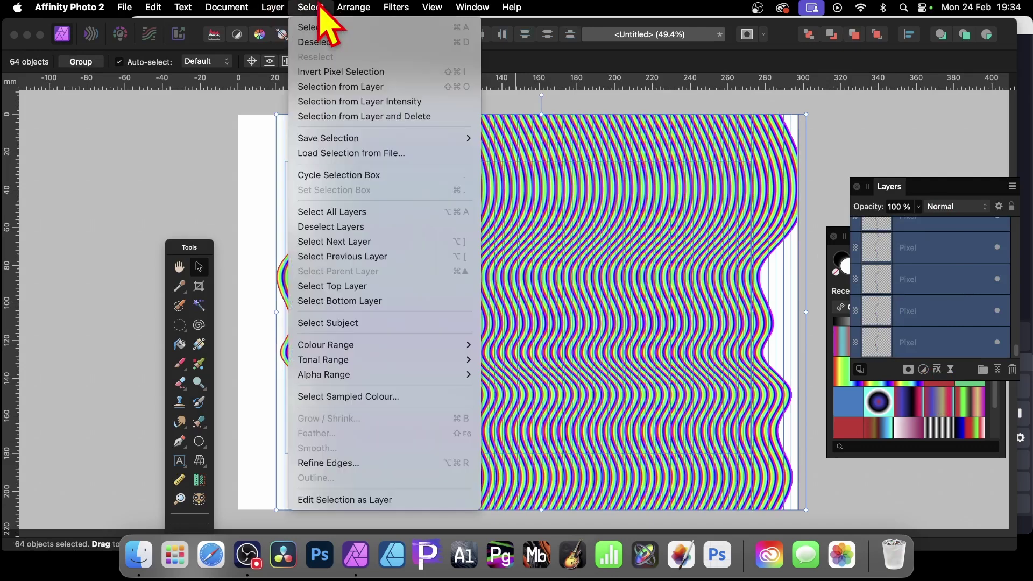
mouse_move(331, 212)
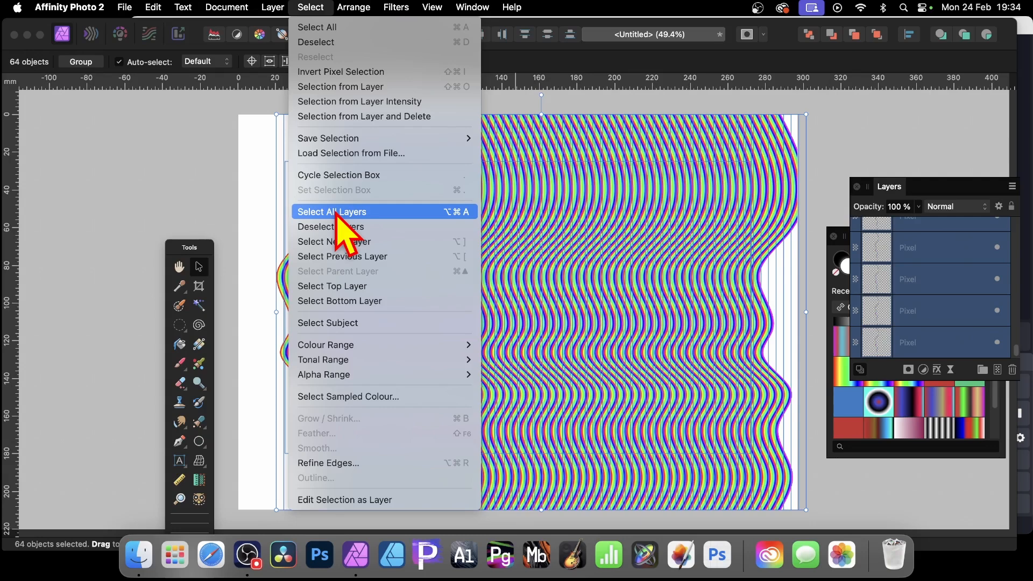
mouse_move(159, 187)
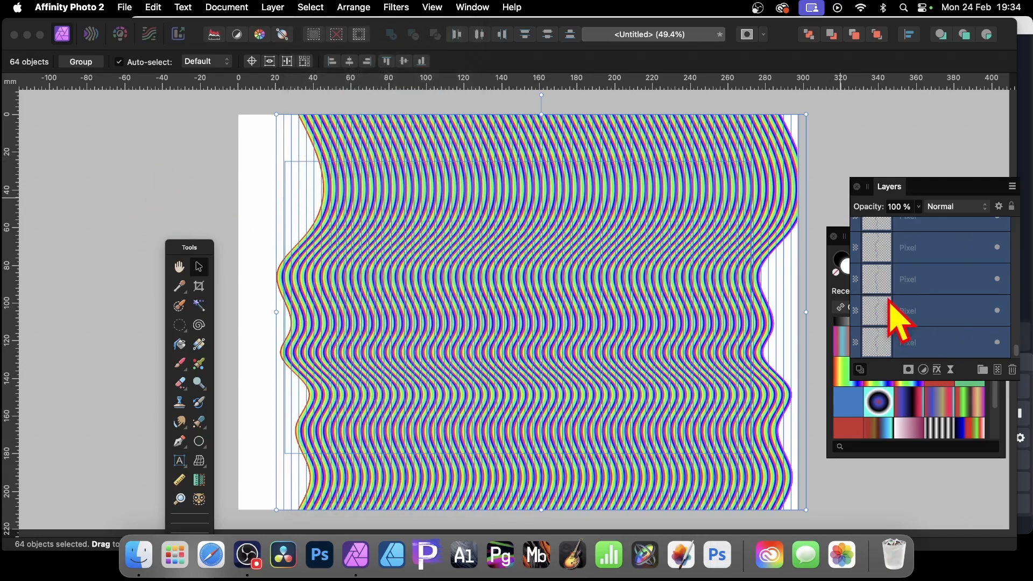
- Group the 64 selected stripe layers from the Layers panel context menu
right_click(909, 310)
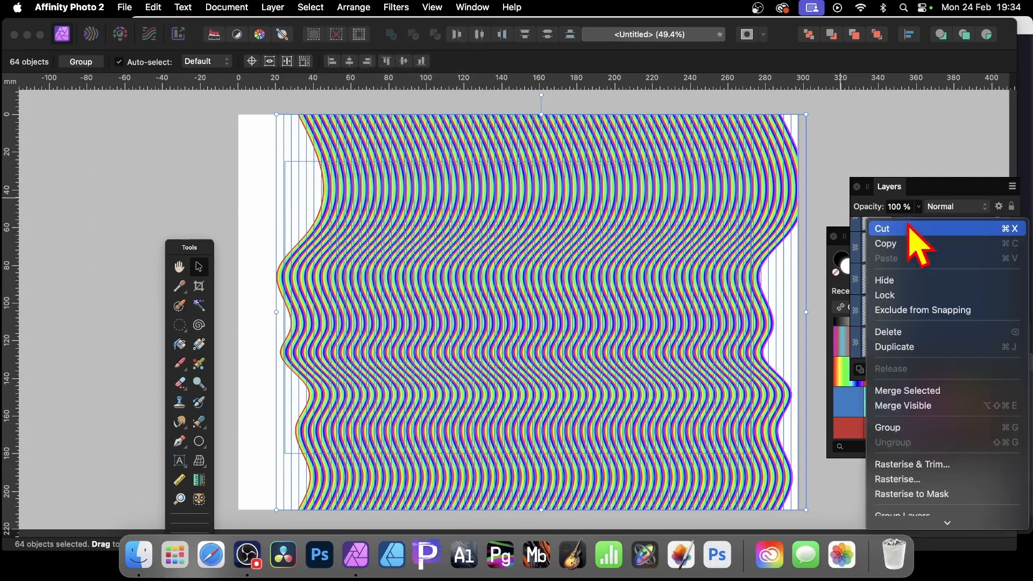
mouse_move(916, 431)
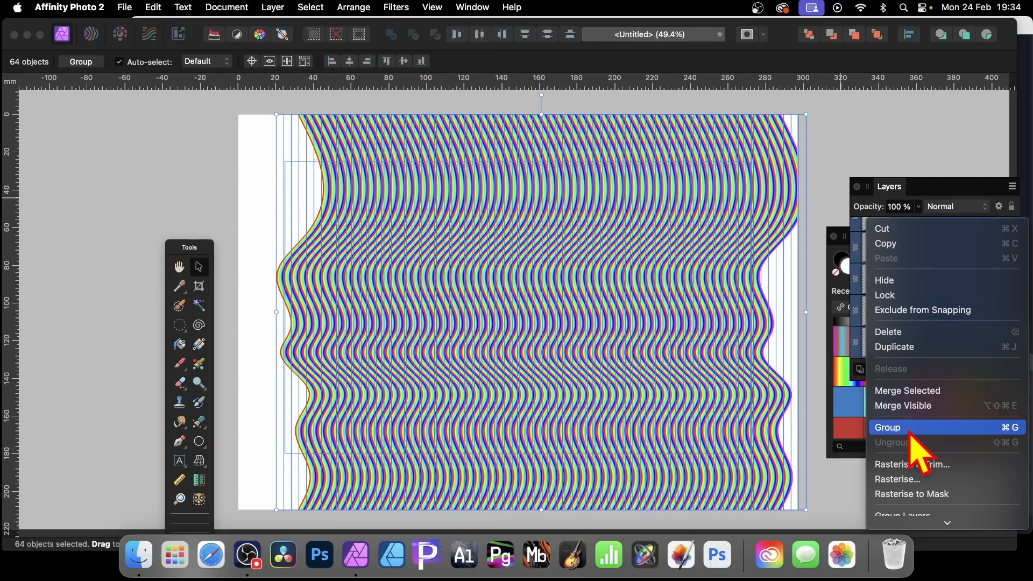
left_click(888, 427)
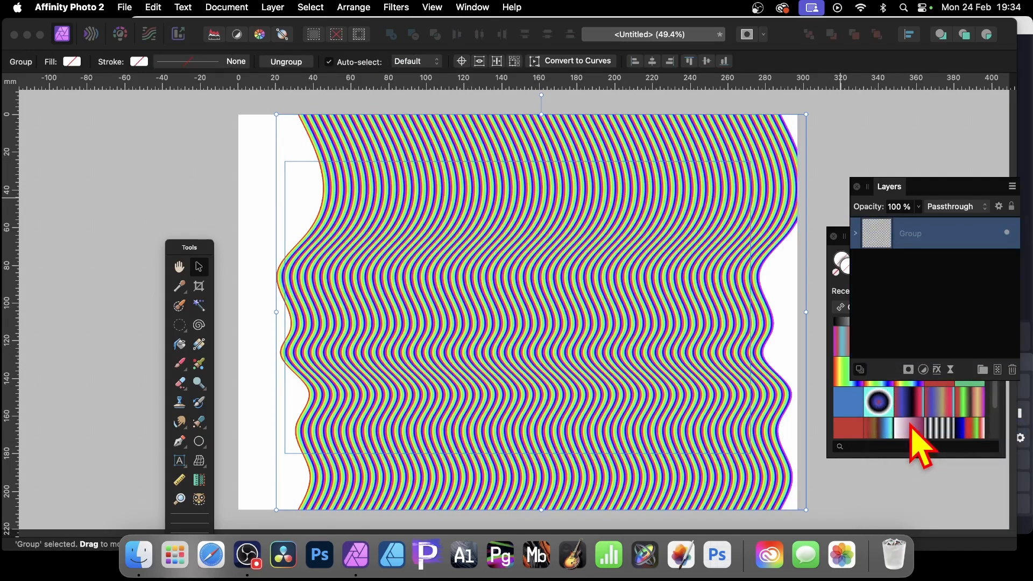
right_click(911, 234)
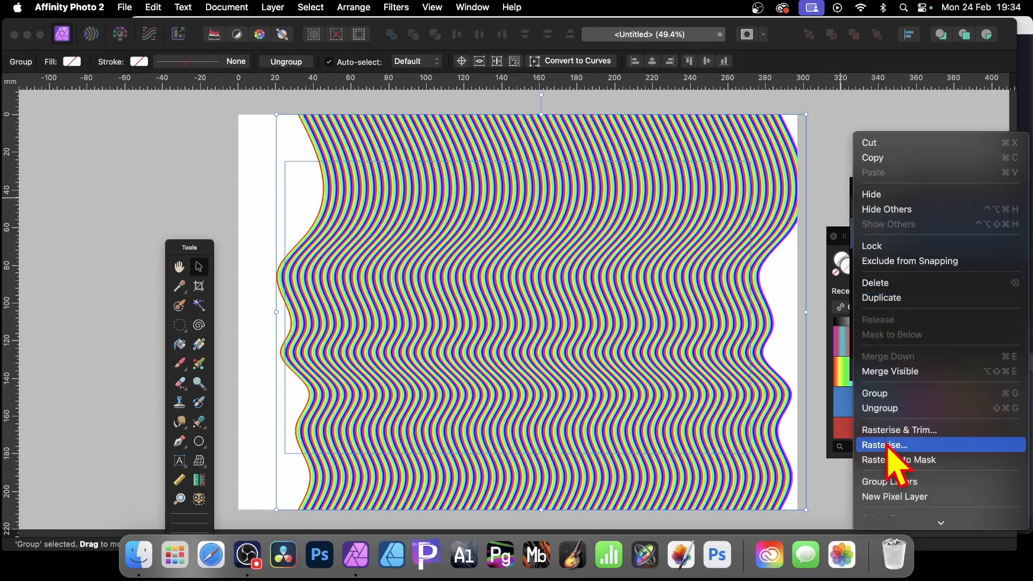
mouse_move(903, 435)
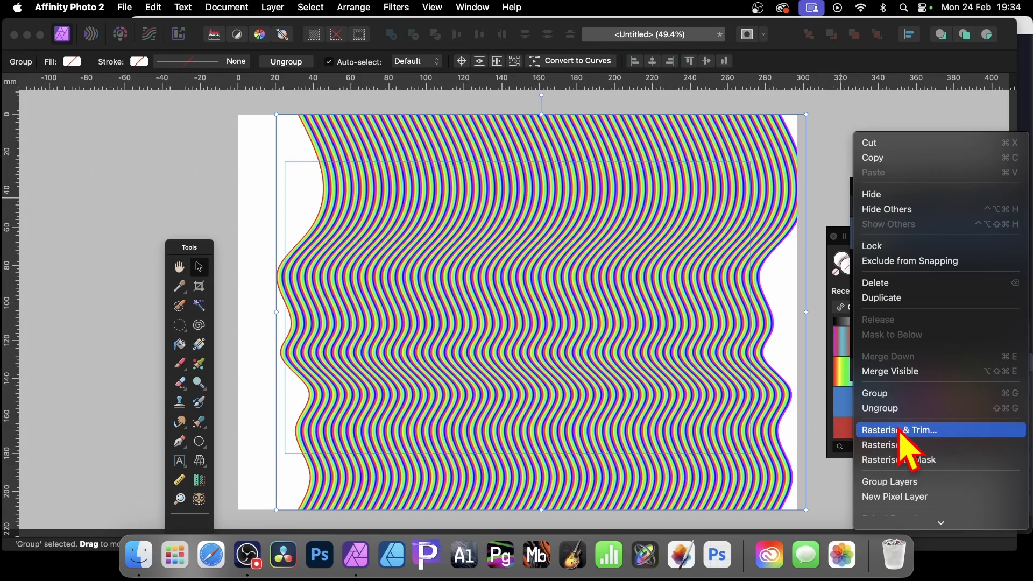
mouse_move(907, 461)
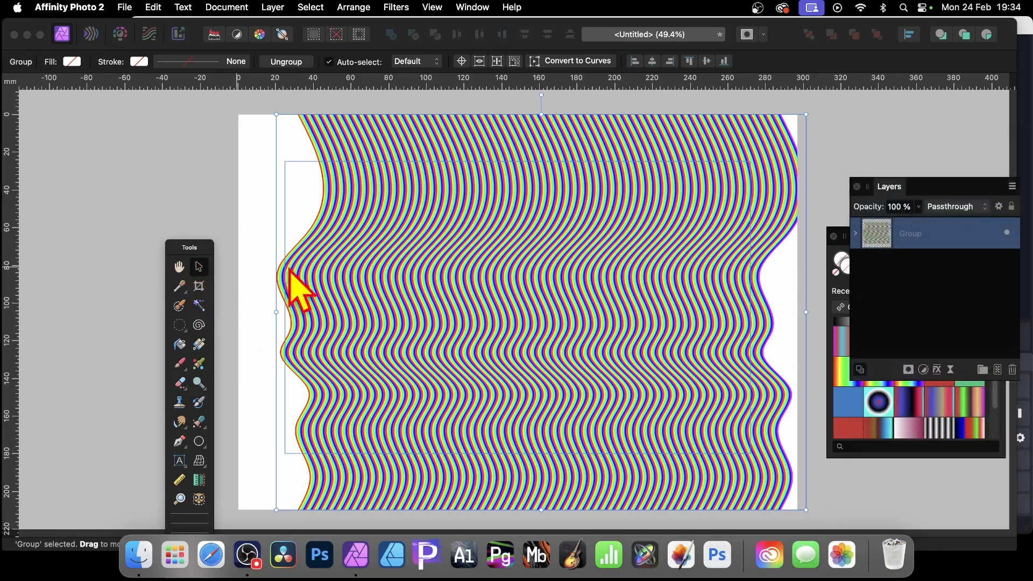
mouse_move(817, 330)
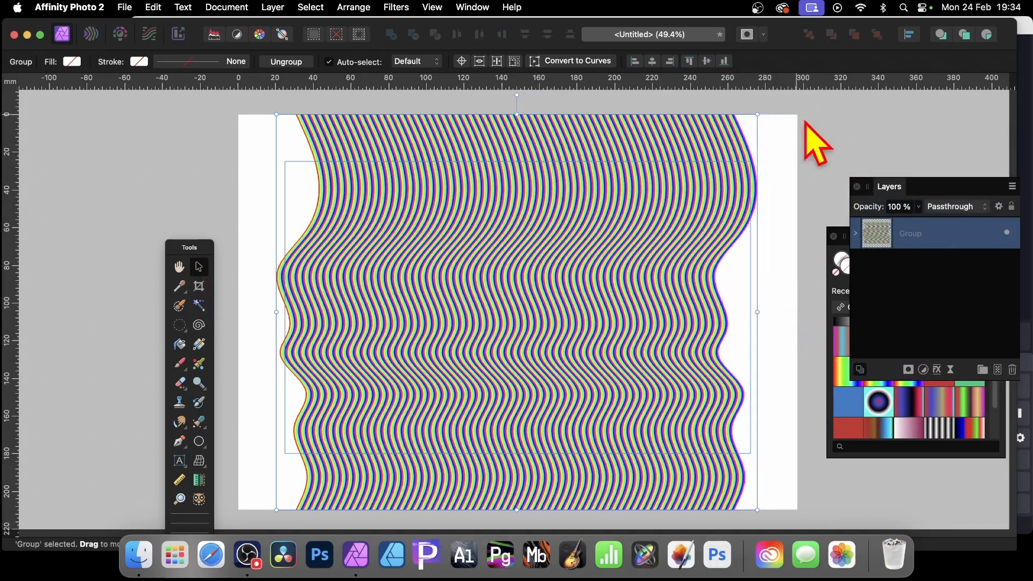
mouse_move(579, 237)
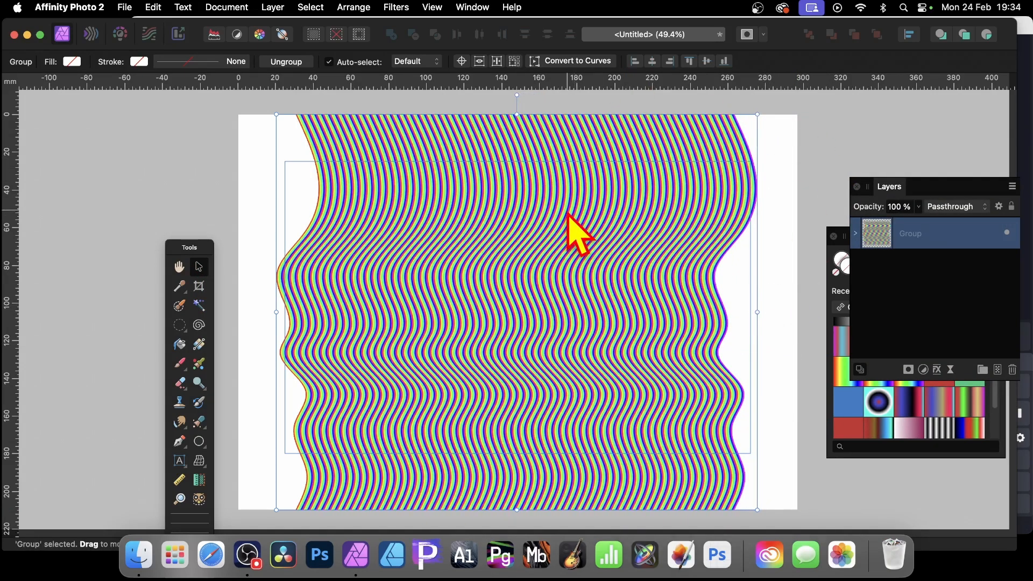
mouse_move(798, 89)
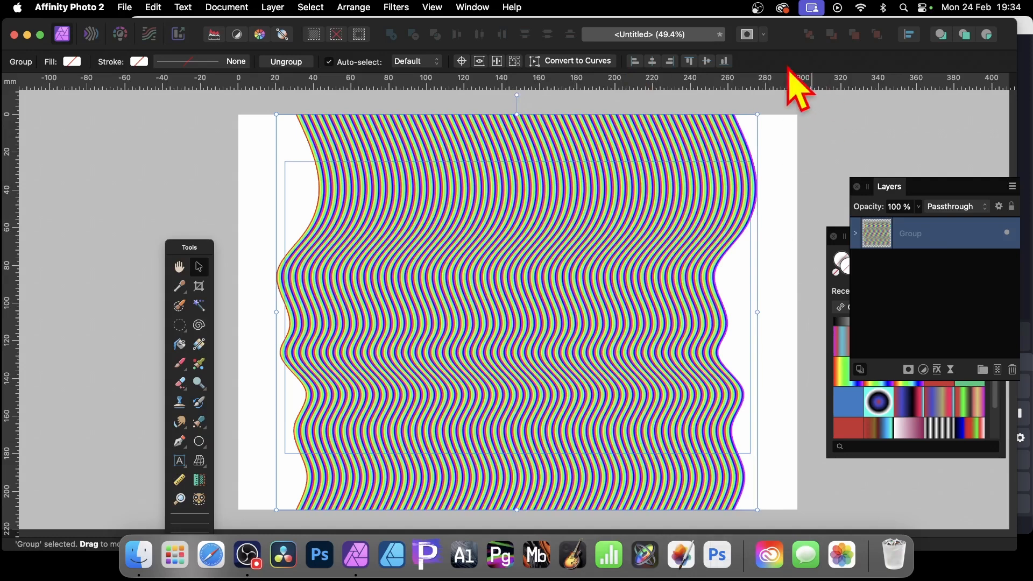
mouse_move(814, 310)
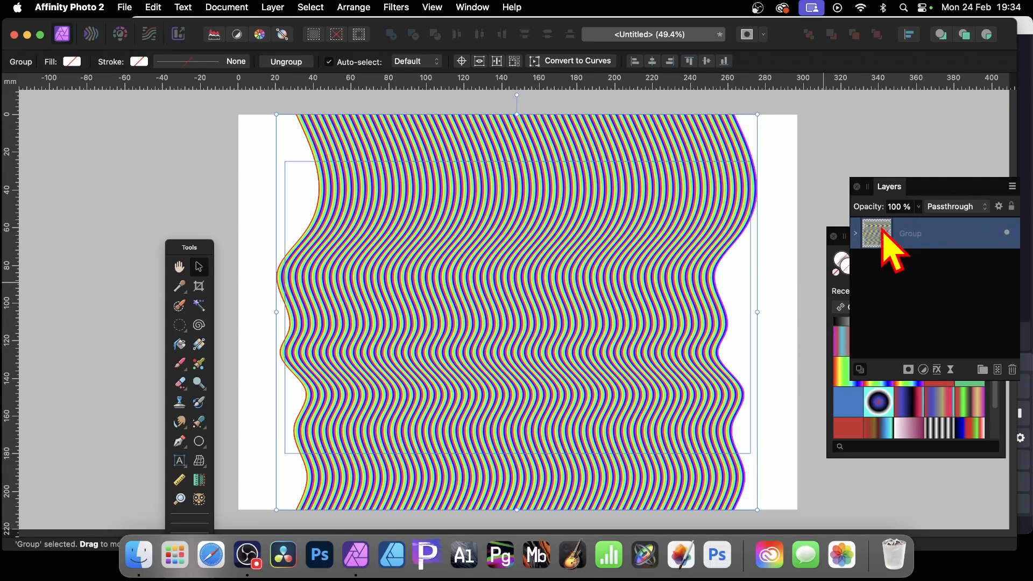
- Rasterise the wavy stripe group into a single pixel layer
right_click(911, 234)
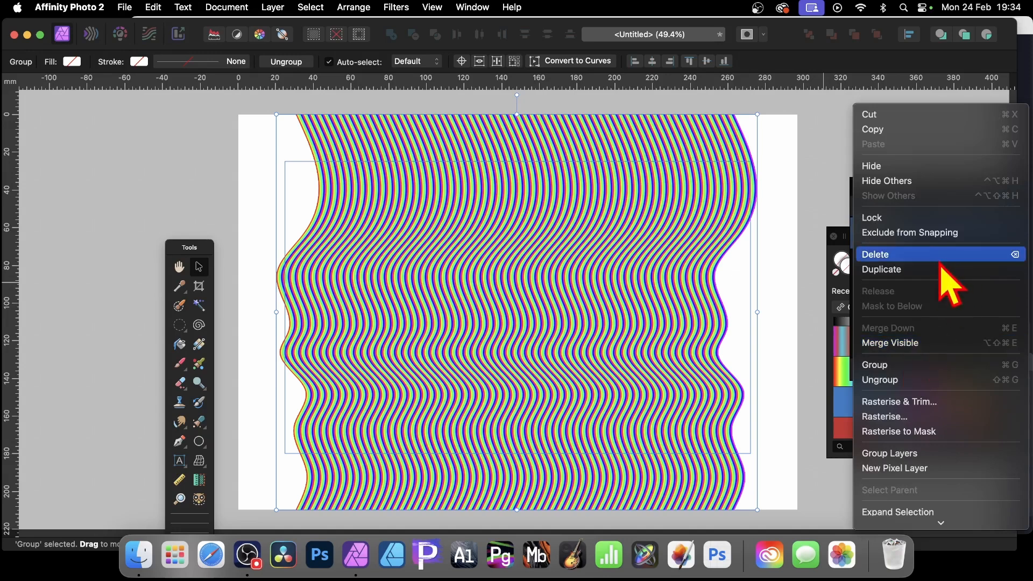
mouse_move(899, 409)
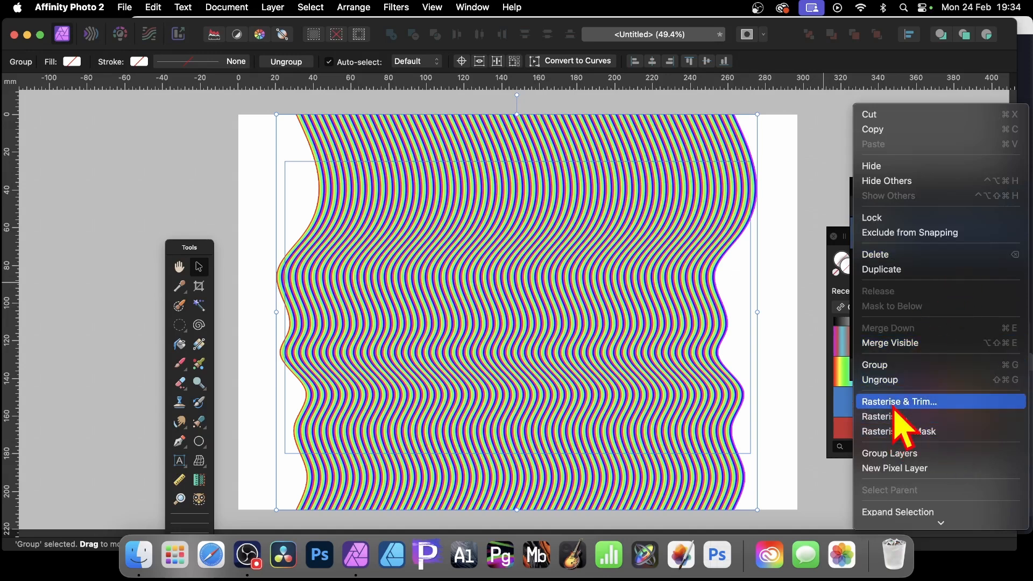
left_click(900, 401)
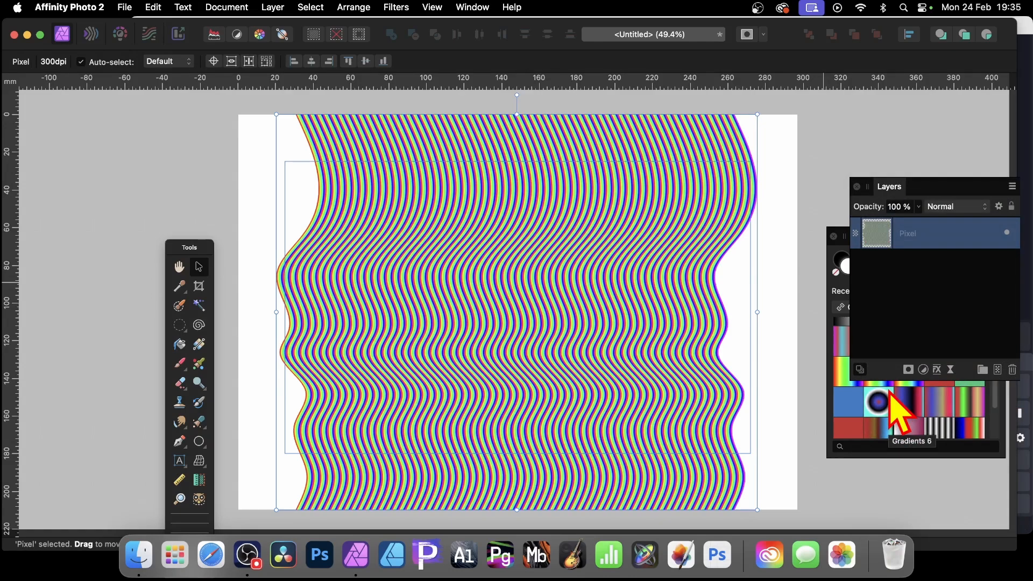
mouse_move(745, 320)
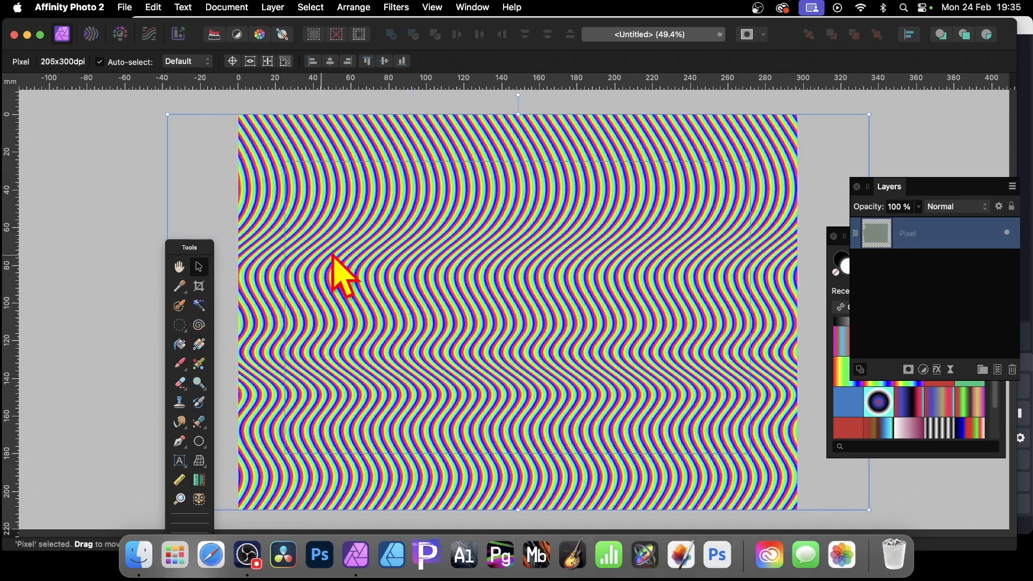
- Rasterise & Trim the stretched stripe layer so it covers the page edge to edge
left_click(272, 8)
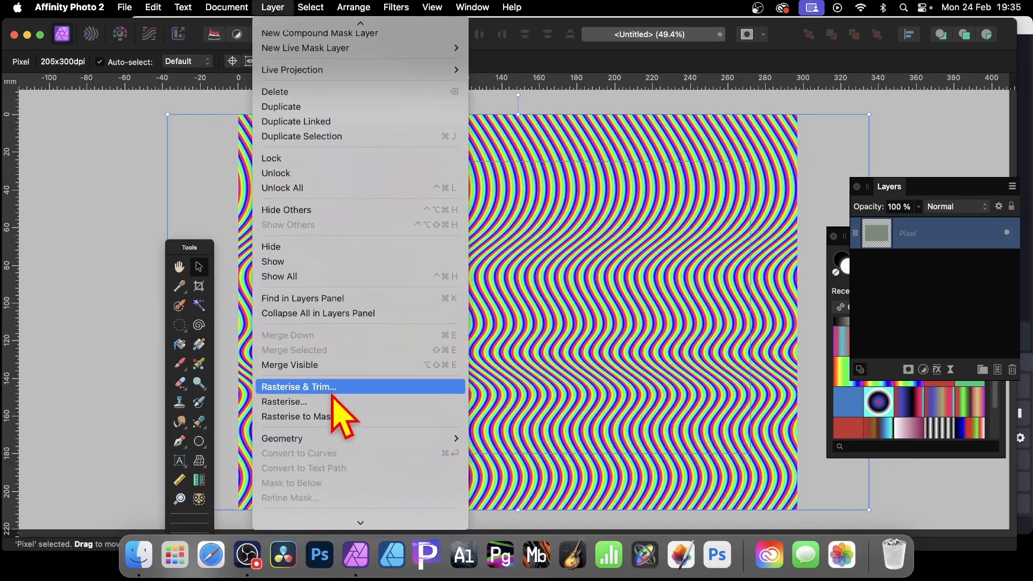
left_click(299, 386)
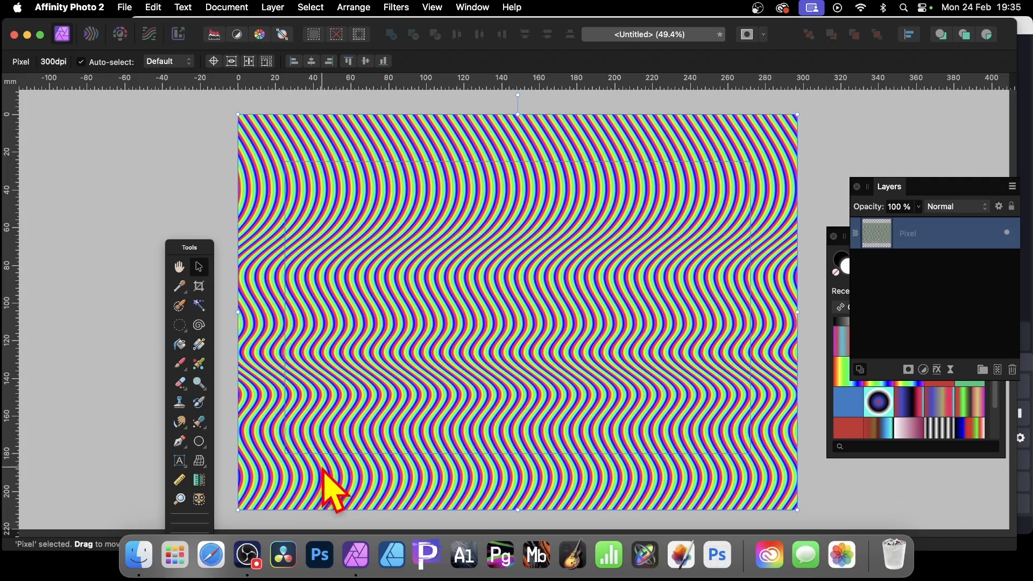
mouse_move(332, 474)
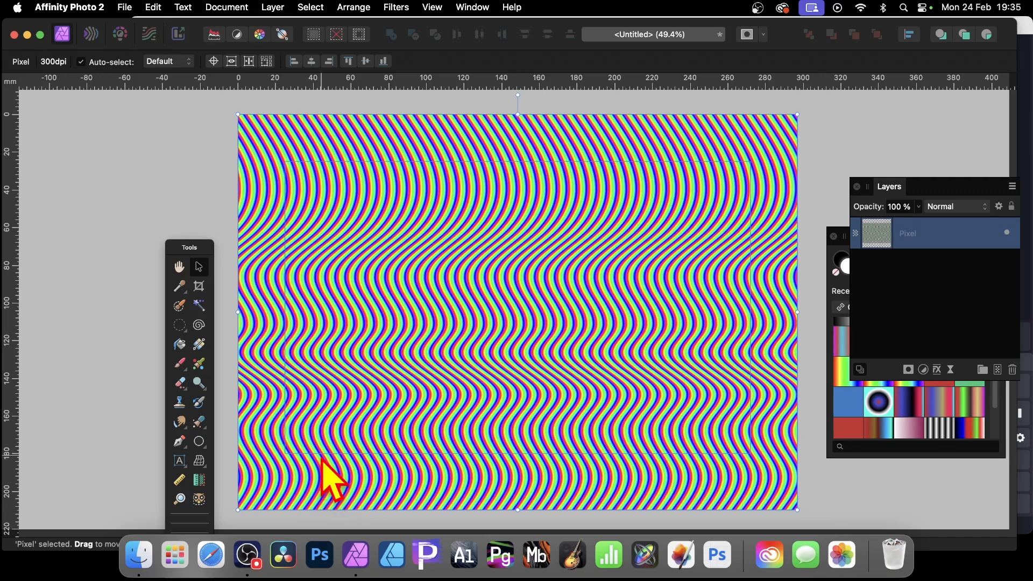
mouse_move(369, 454)
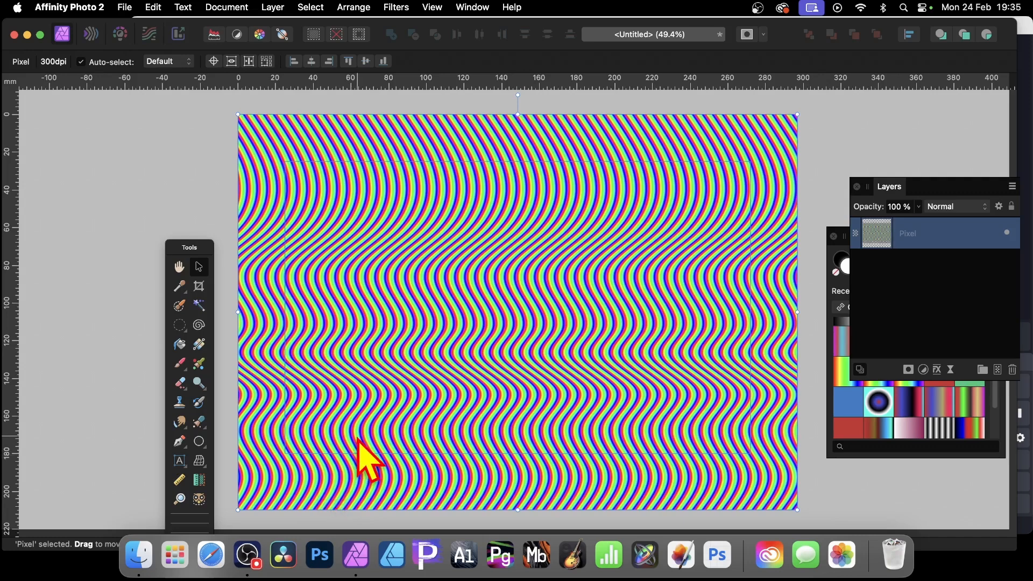
mouse_move(395, 7)
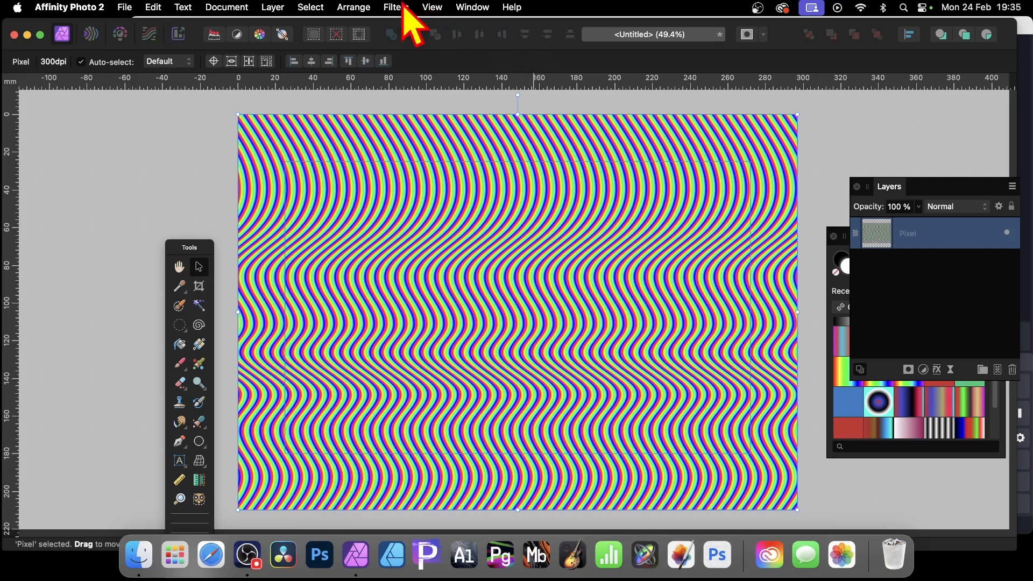
left_click(395, 7)
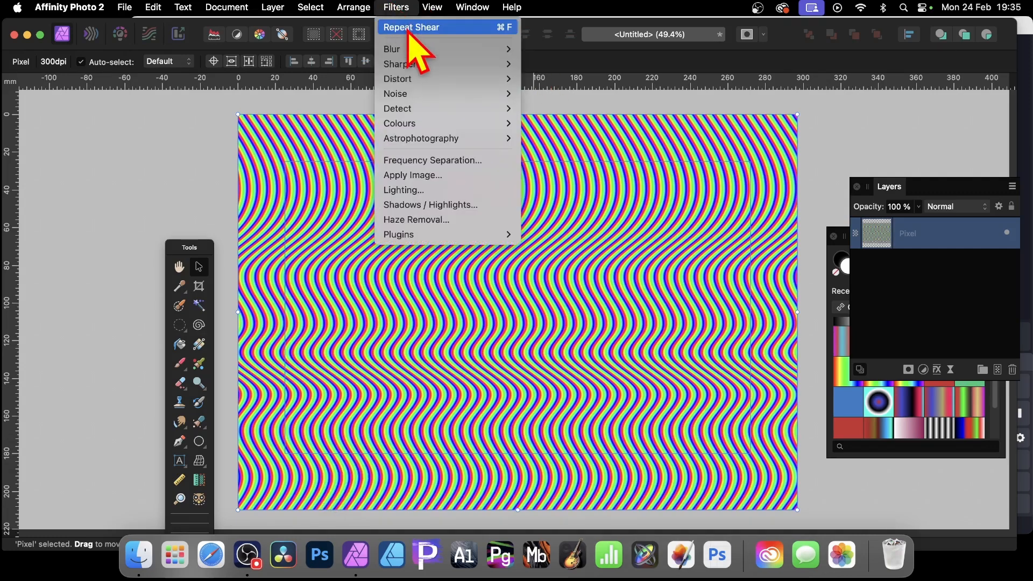
left_click(411, 27)
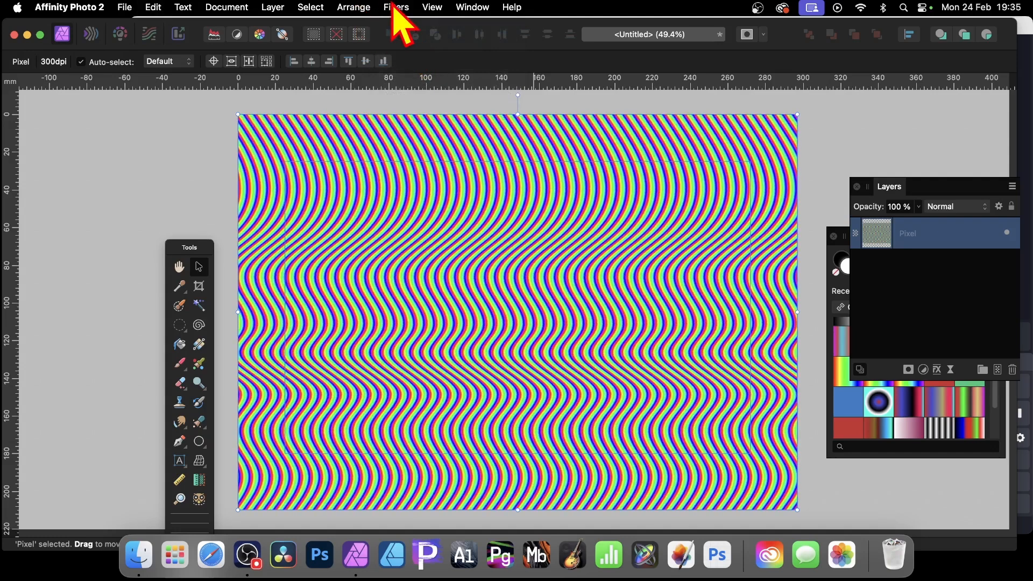
left_click(396, 8)
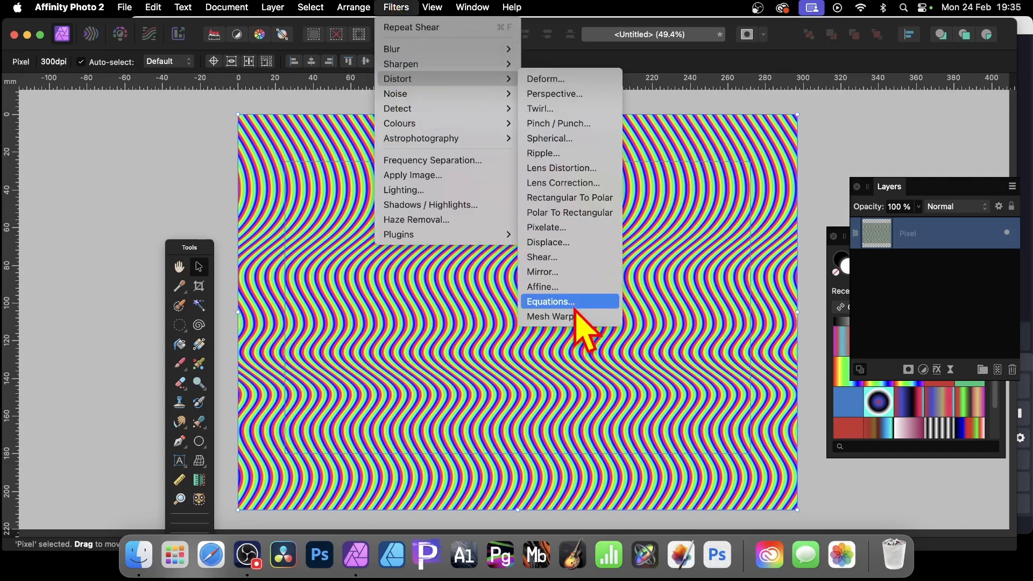
mouse_move(554, 316)
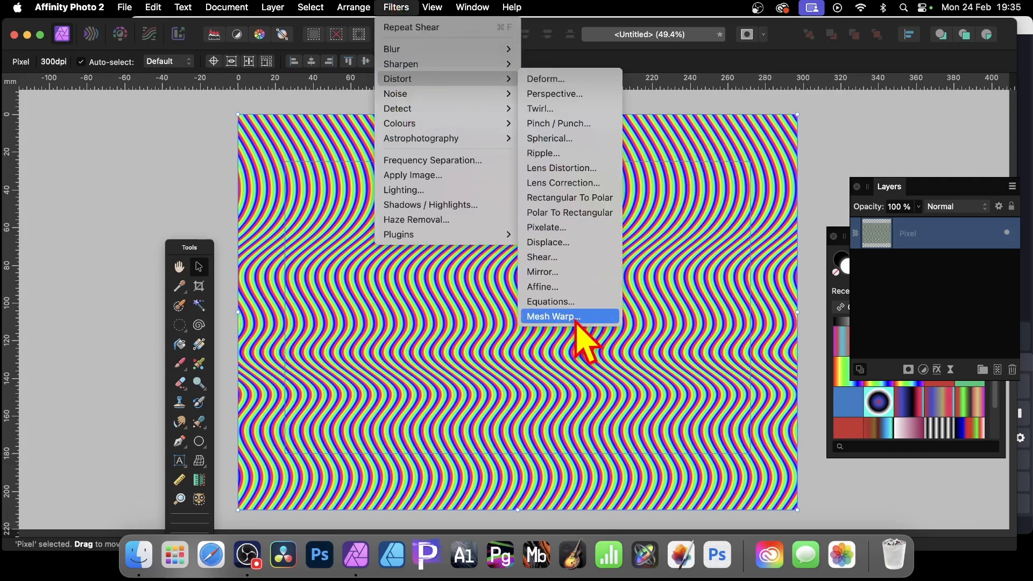
mouse_move(569, 272)
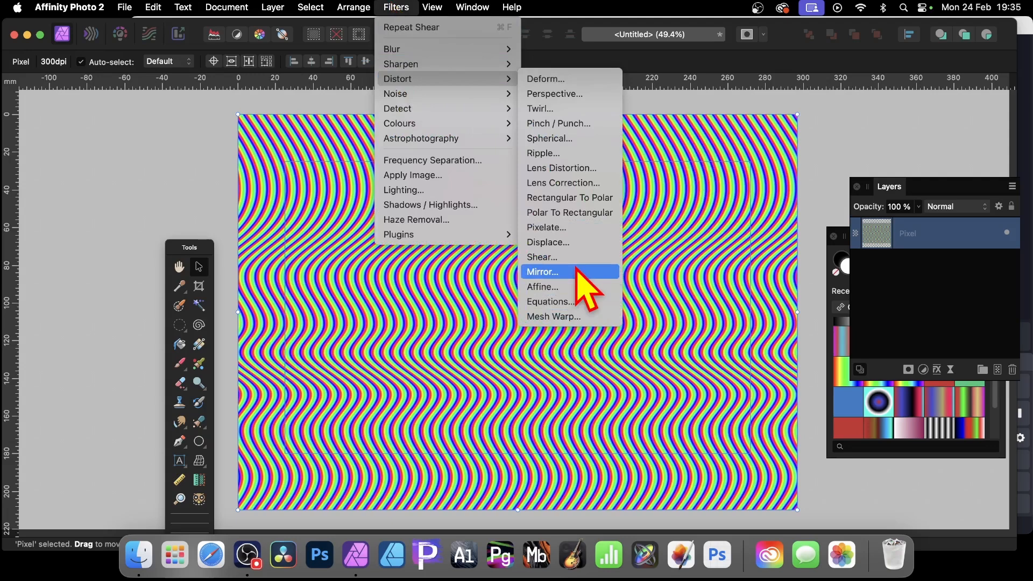
mouse_move(559, 257)
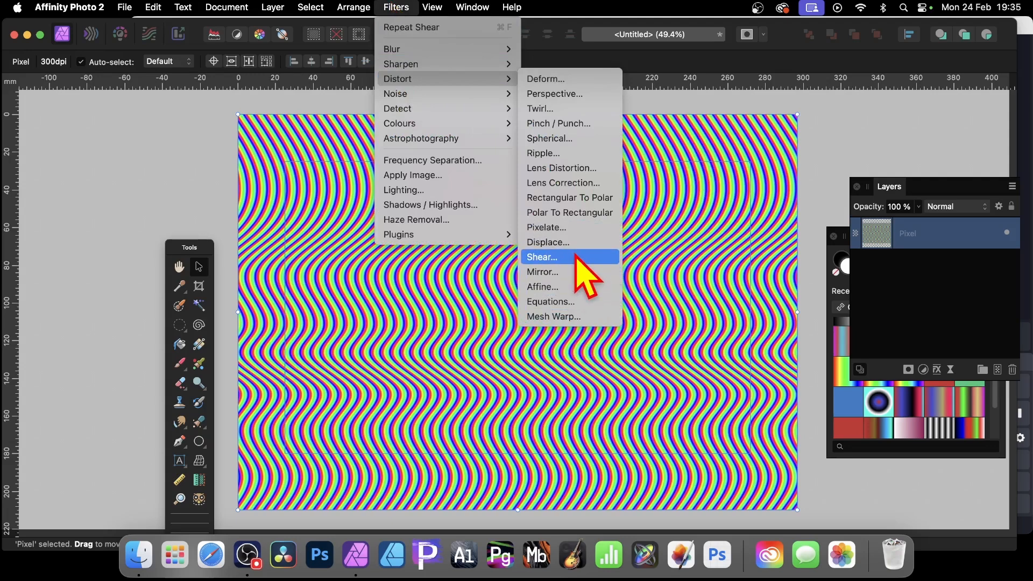
mouse_move(582, 165)
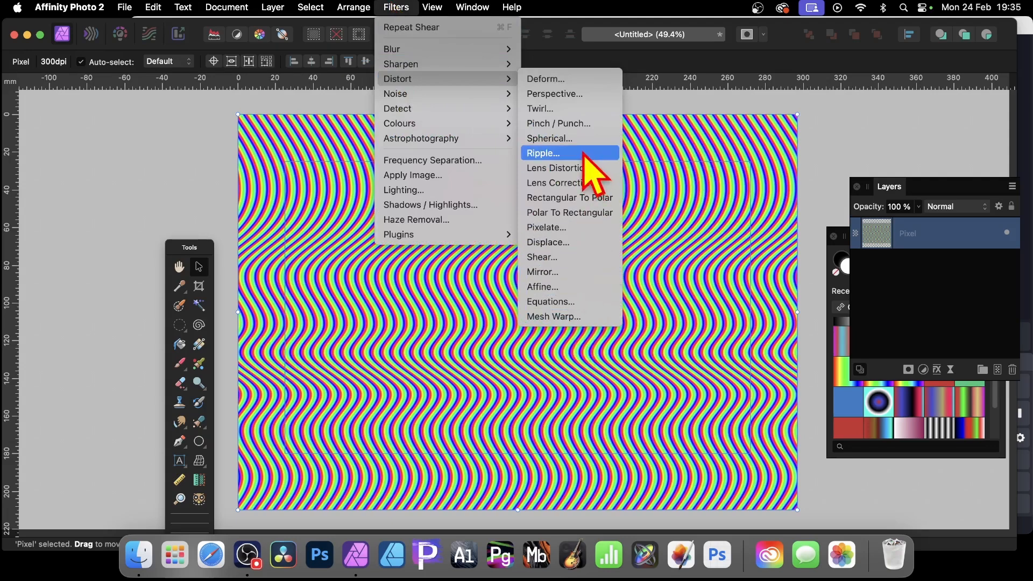
mouse_move(574, 287)
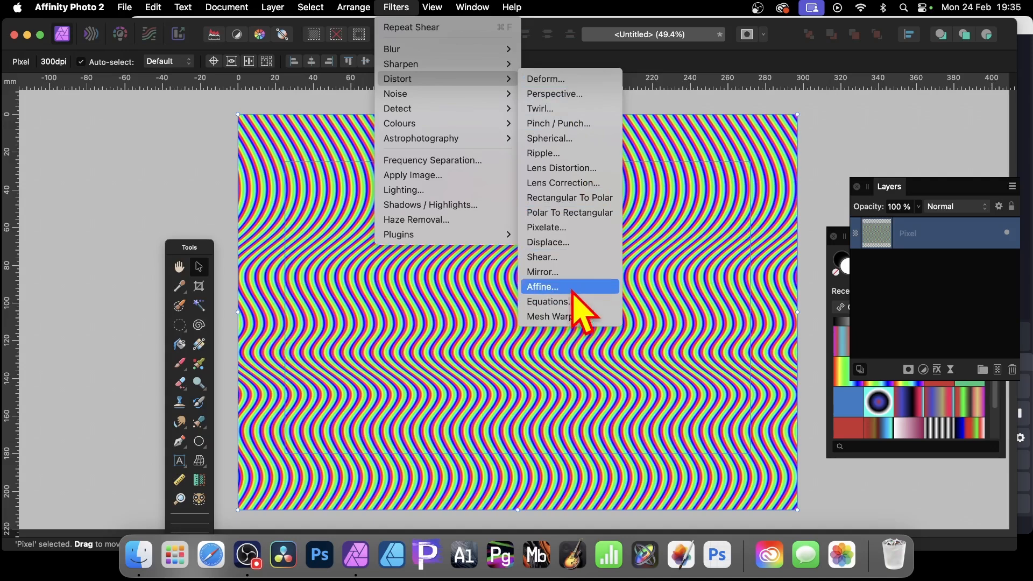
- Add mesh warp nodes and drag them to twist the stripes through the funnel's middle
left_click(550, 317)
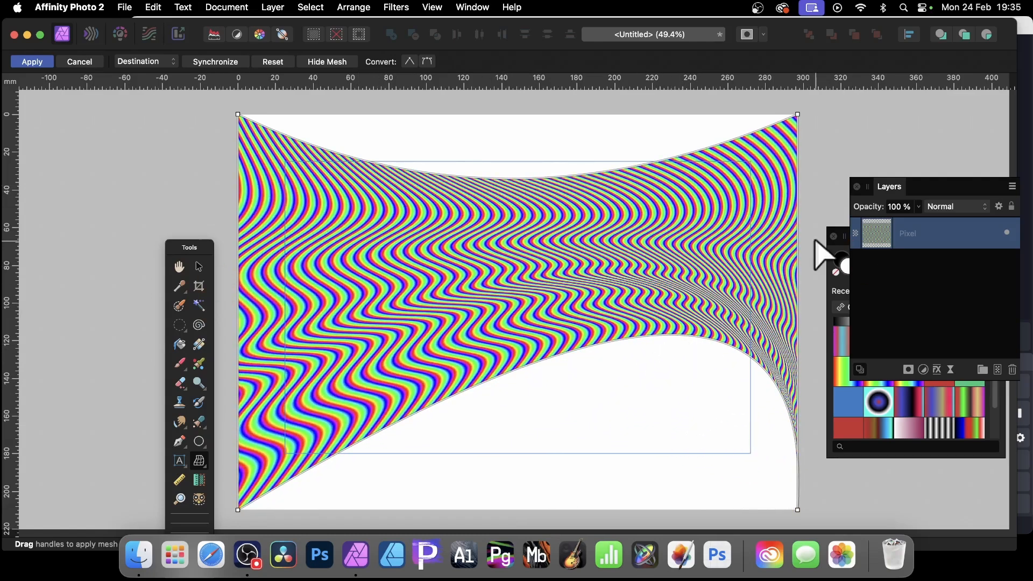
mouse_move(521, 274)
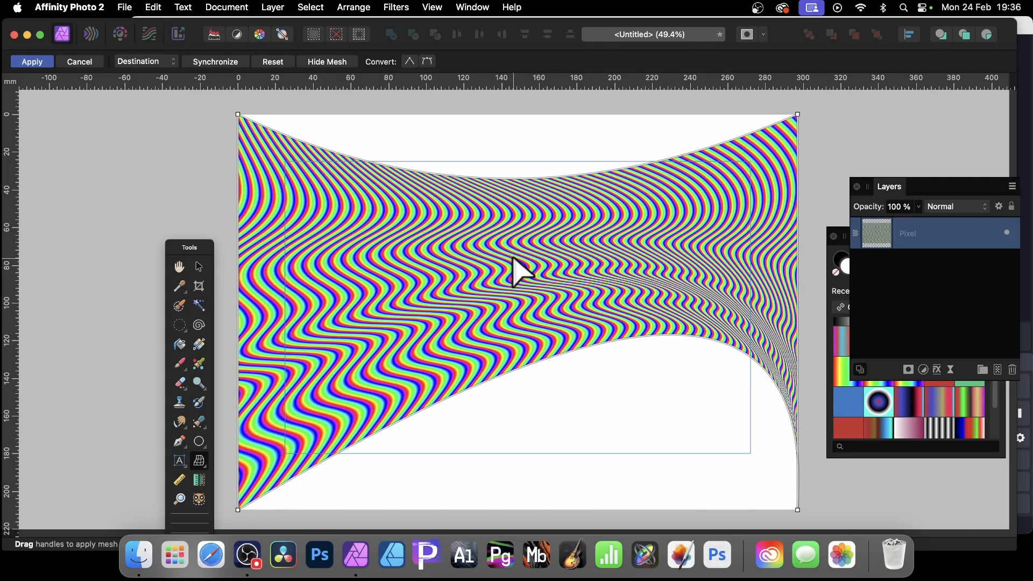
mouse_move(215, 198)
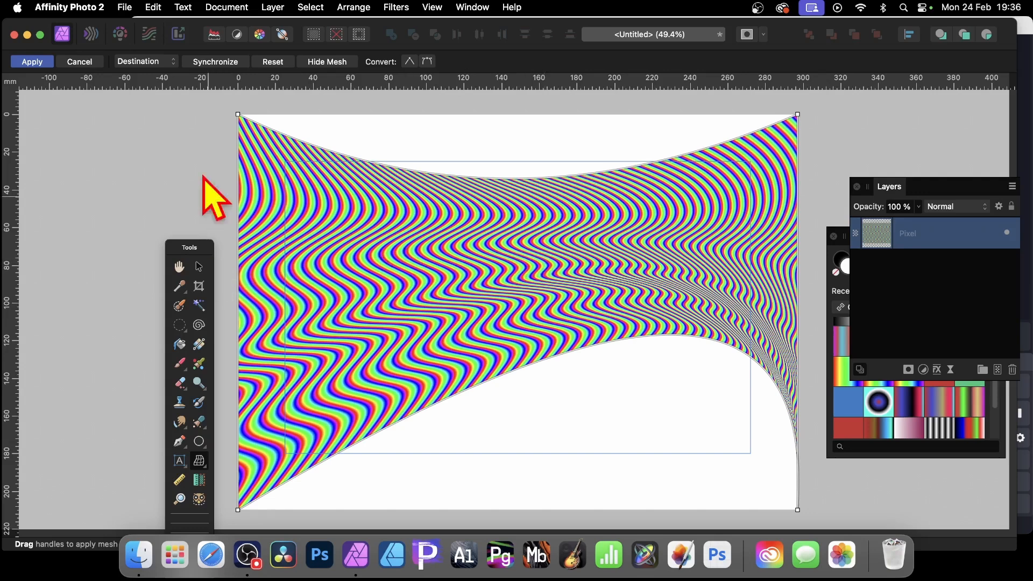
mouse_move(454, 335)
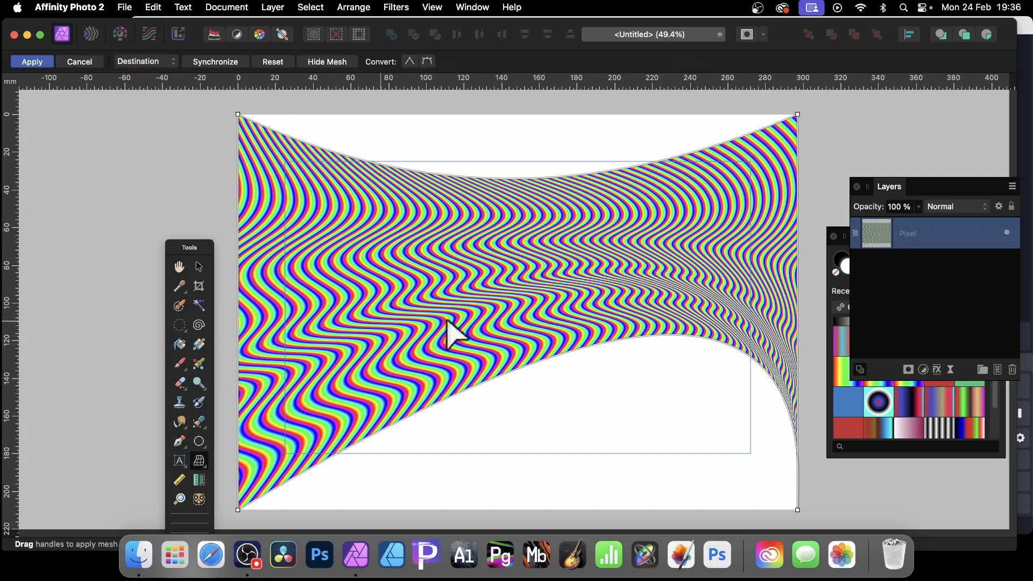
mouse_move(672, 303)
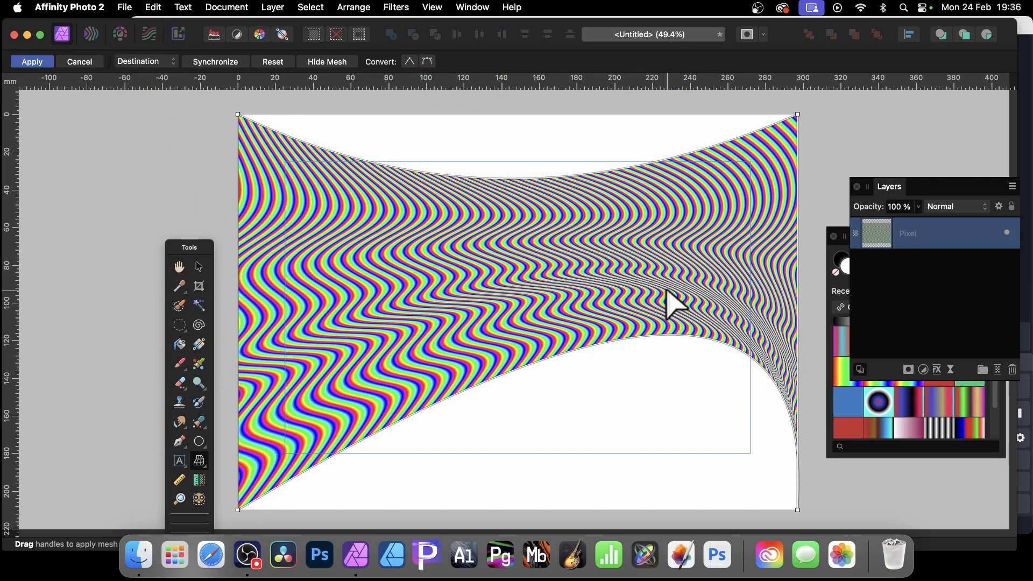
mouse_move(425, 298)
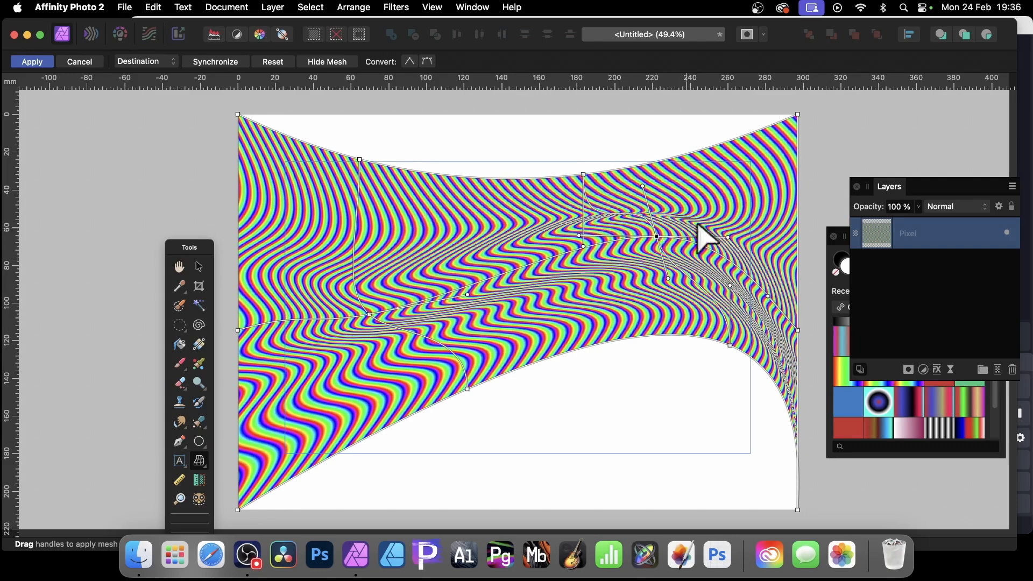
mouse_move(155, 99)
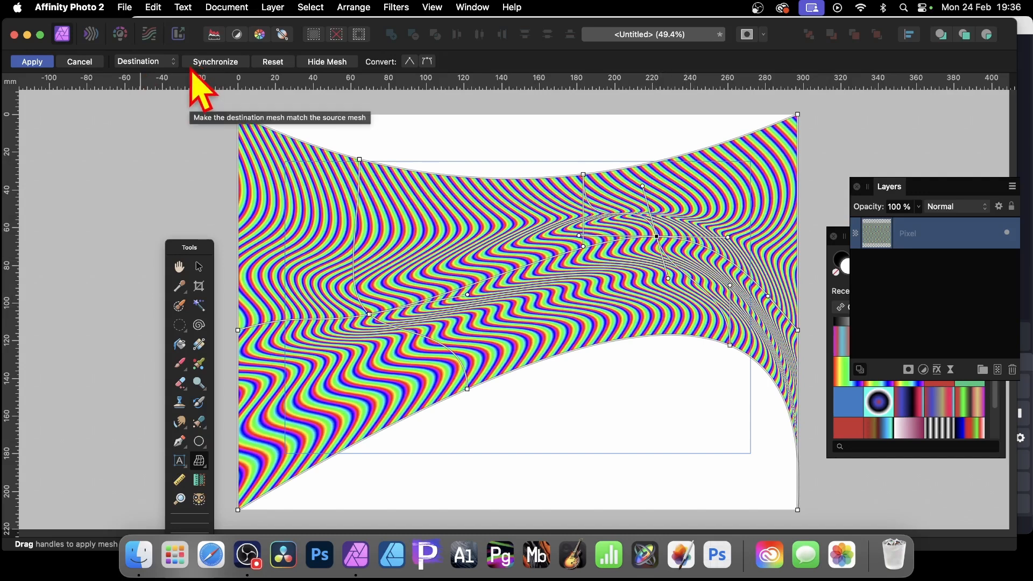
mouse_move(143, 69)
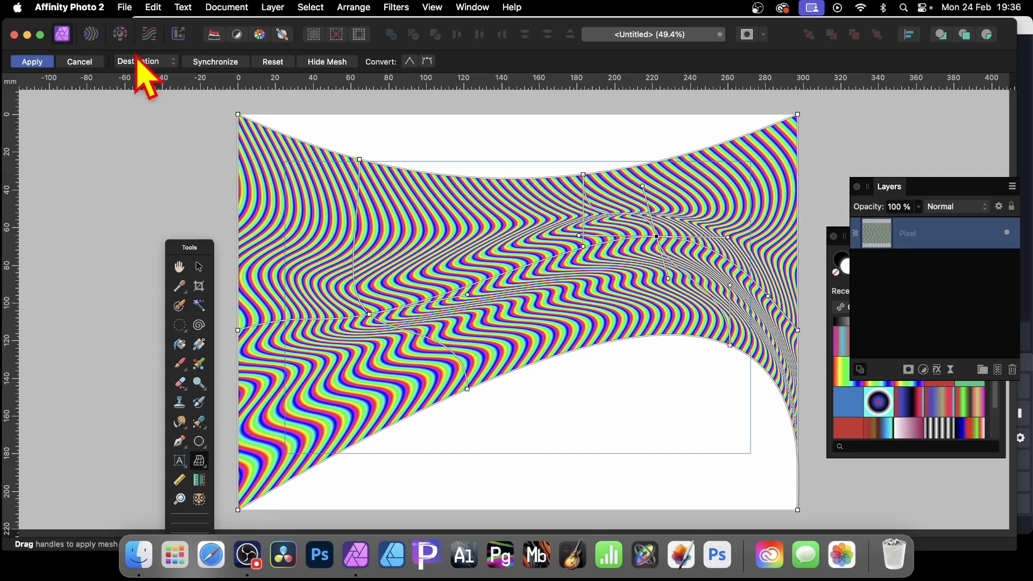
mouse_move(652, 204)
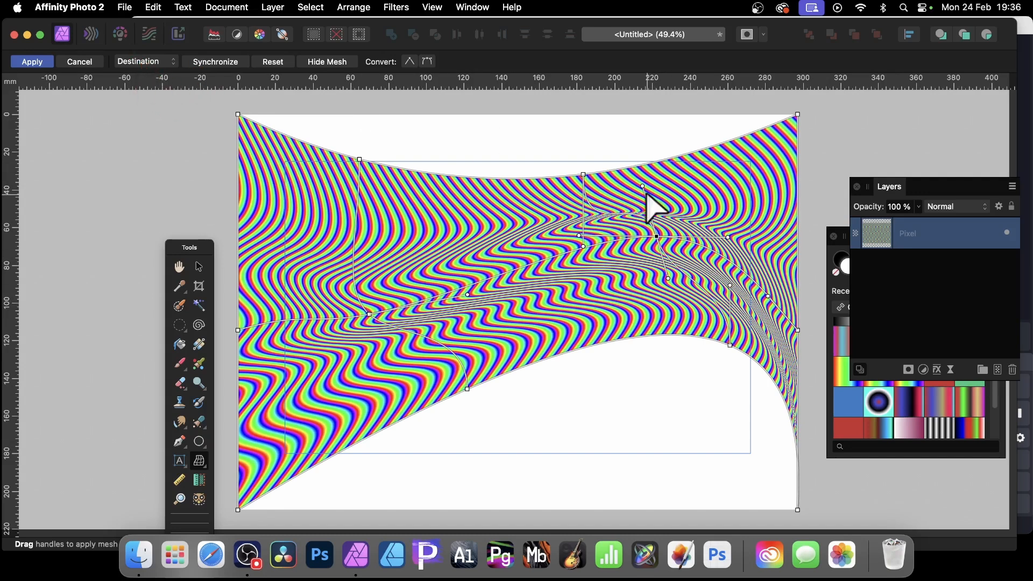
left_click(144, 61)
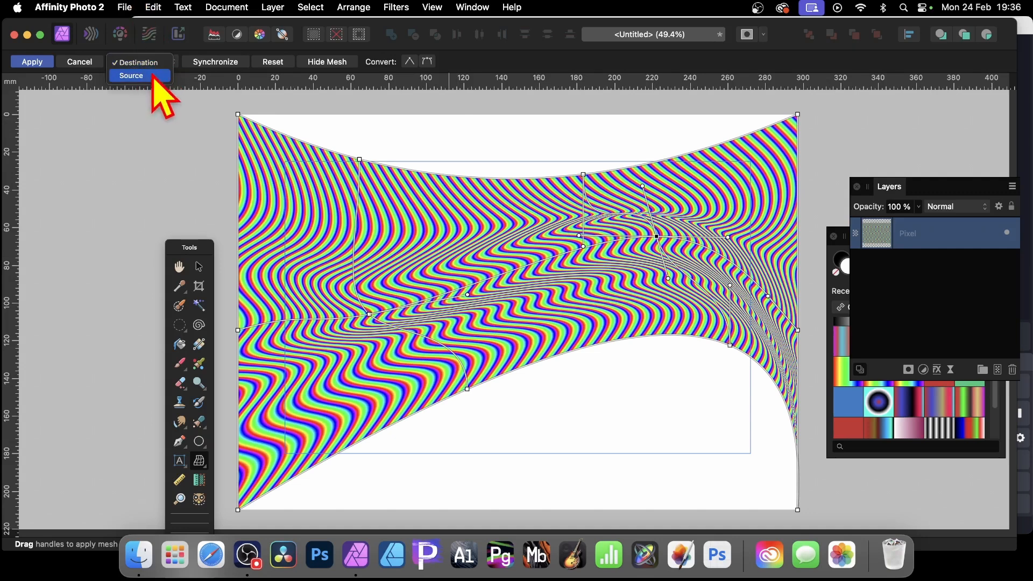
- Reshape the Source mesh for extra swirls and bulges, then return to Destination and apply the warp
left_click(273, 61)
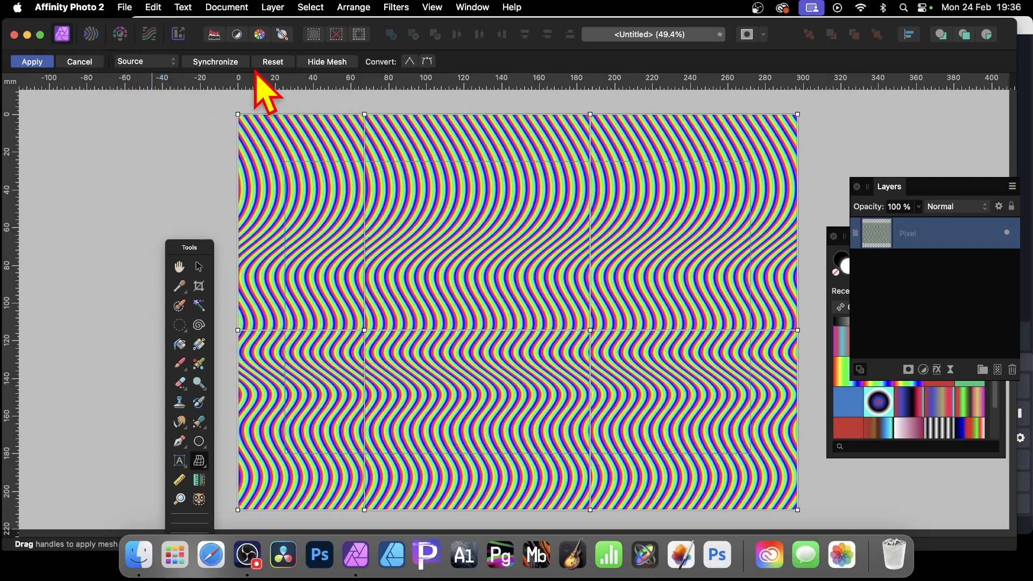
mouse_move(368, 346)
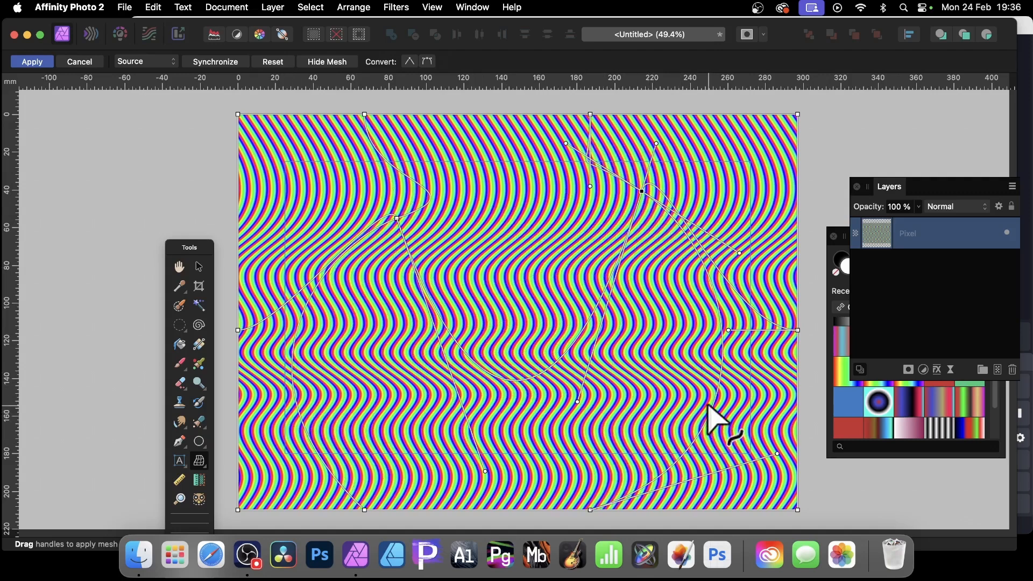
mouse_move(409, 339)
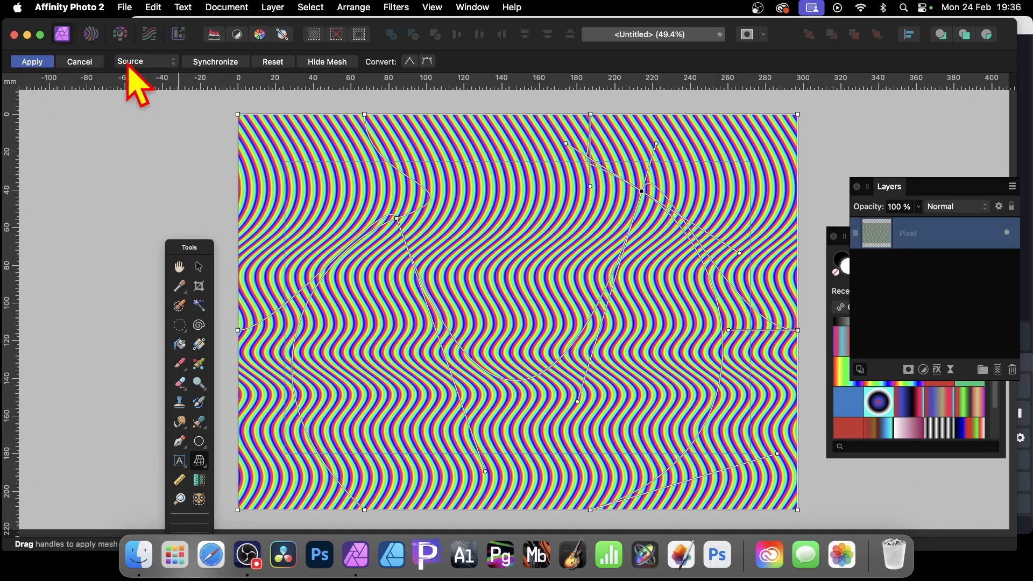
left_click(32, 61)
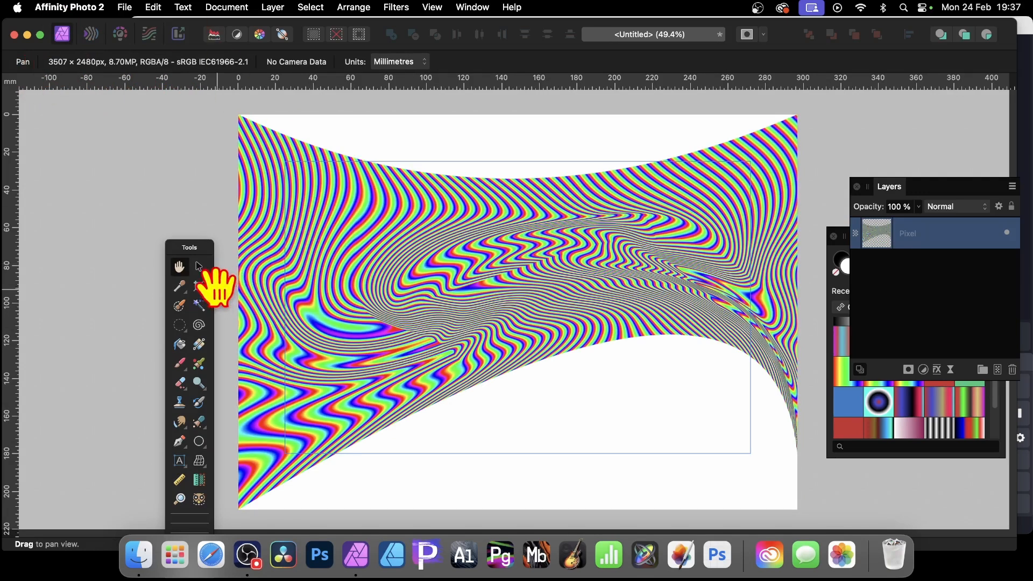
left_click(198, 266)
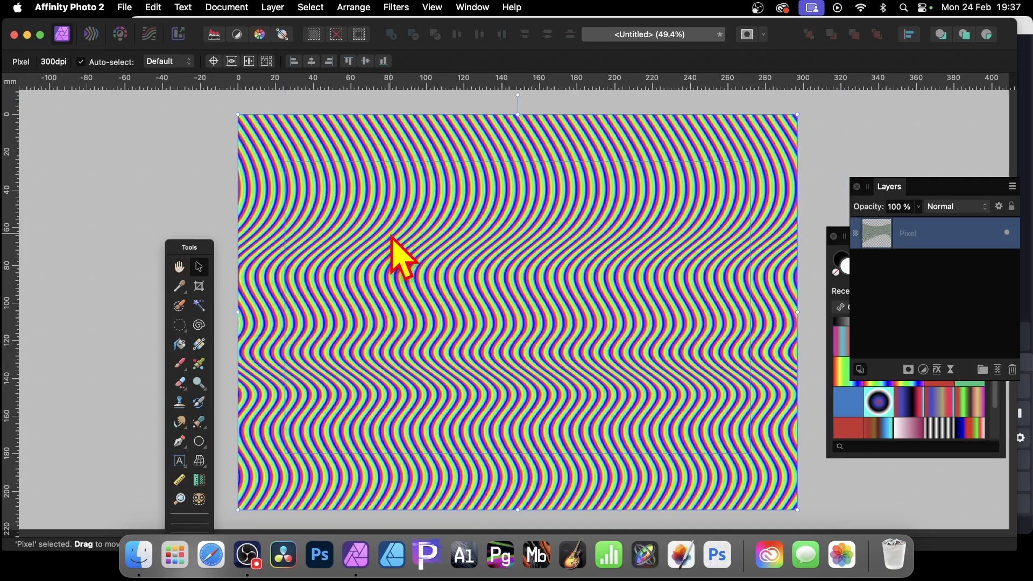
mouse_move(290, 158)
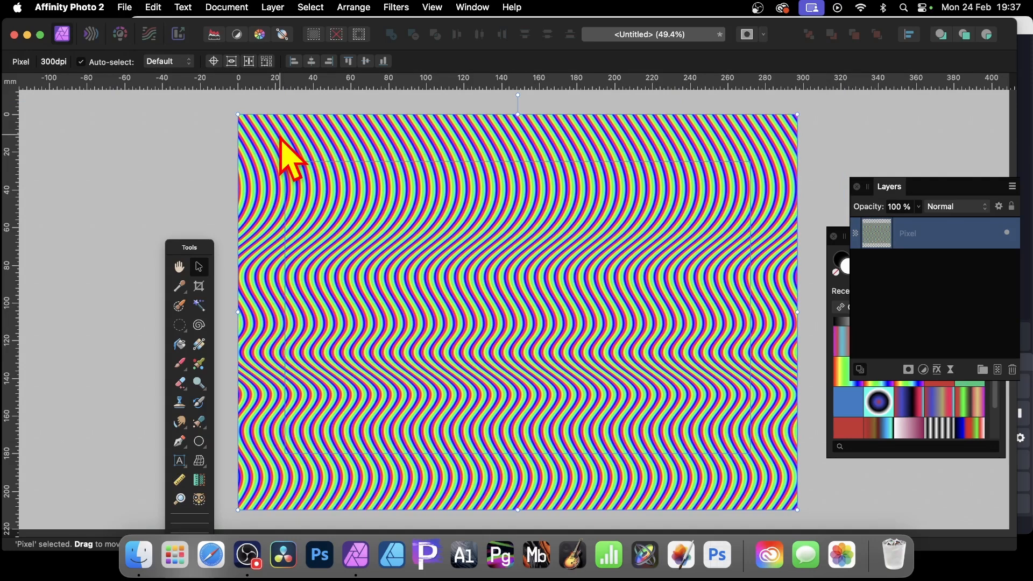
mouse_move(537, 280)
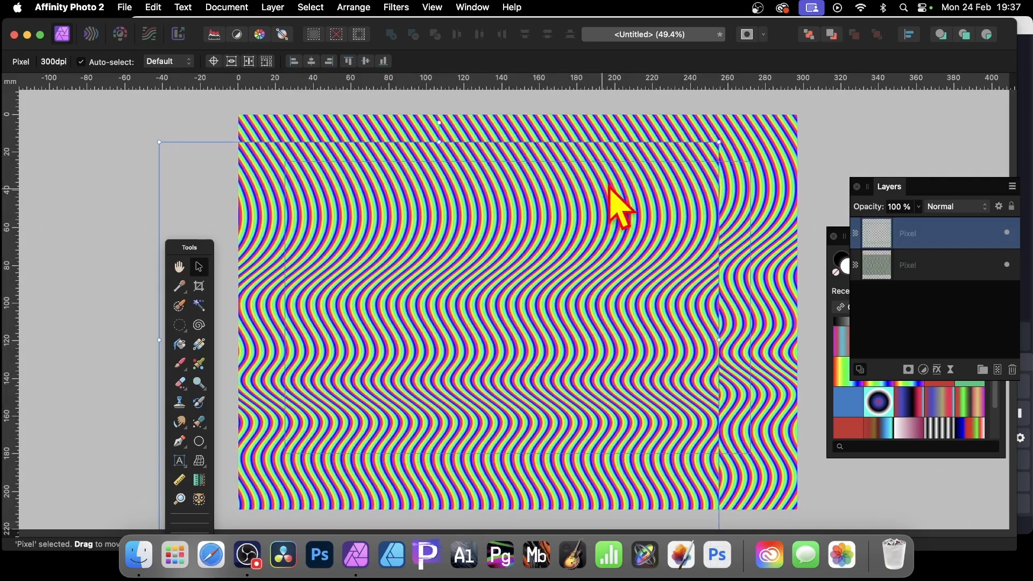
mouse_move(435, 123)
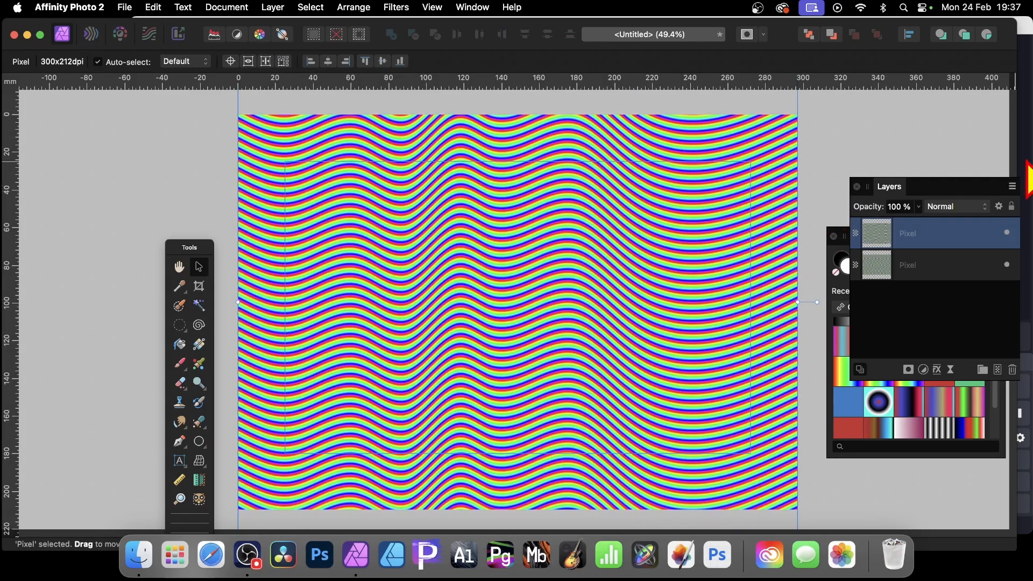
- Set the top horizontal-stripe layer's blend mode to Difference for a black-and-rainbow moiré
left_click(956, 206)
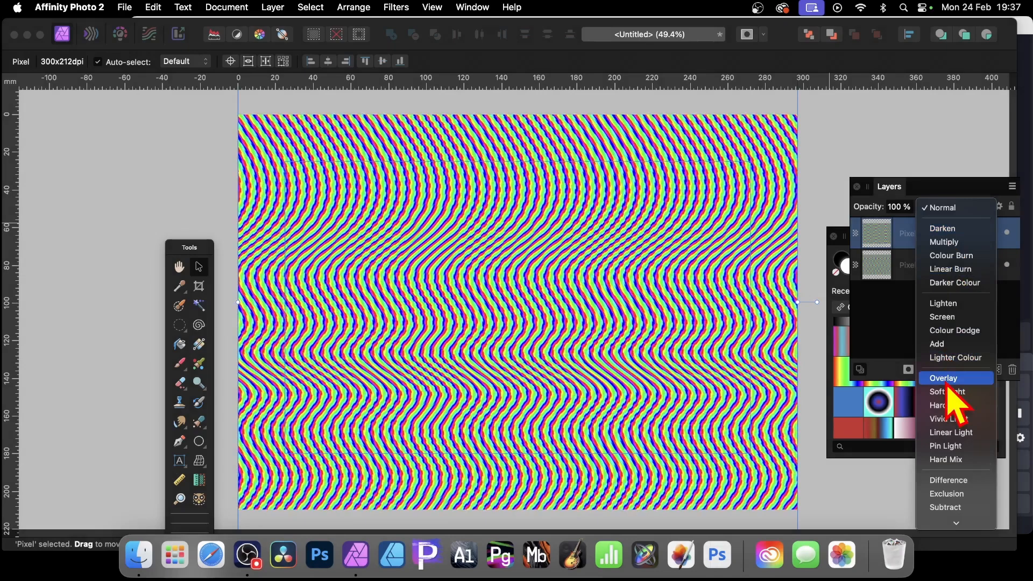
left_click(947, 480)
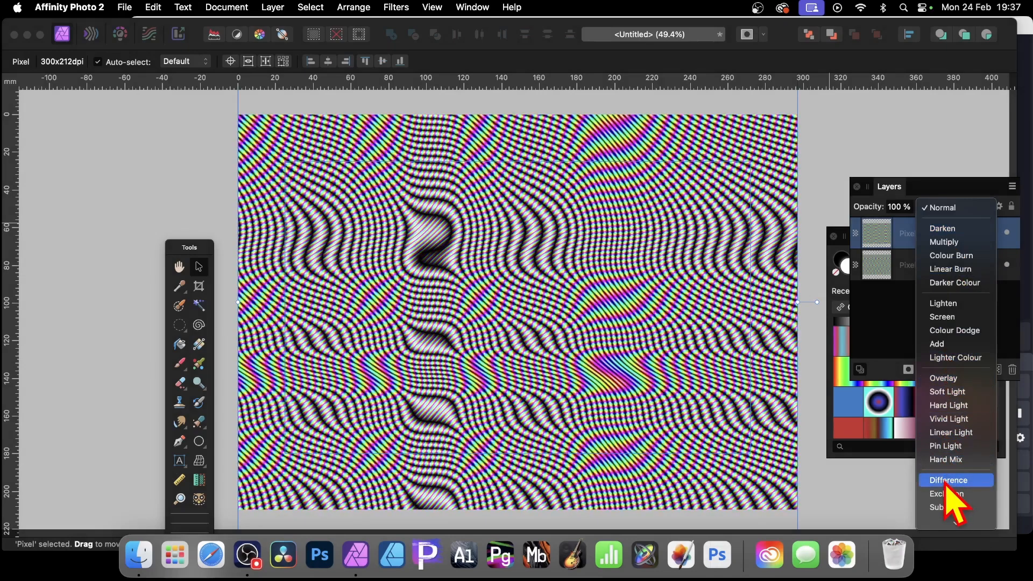
left_click(947, 480)
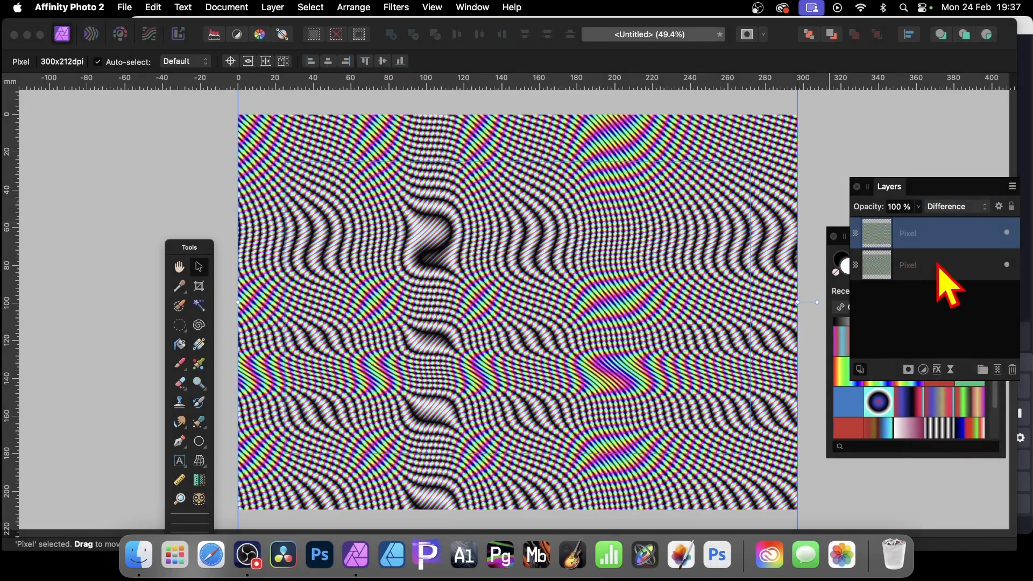
- Select both stripe layers and merge them into a single moiré pixel layer via Merge Selected
left_click(923, 265)
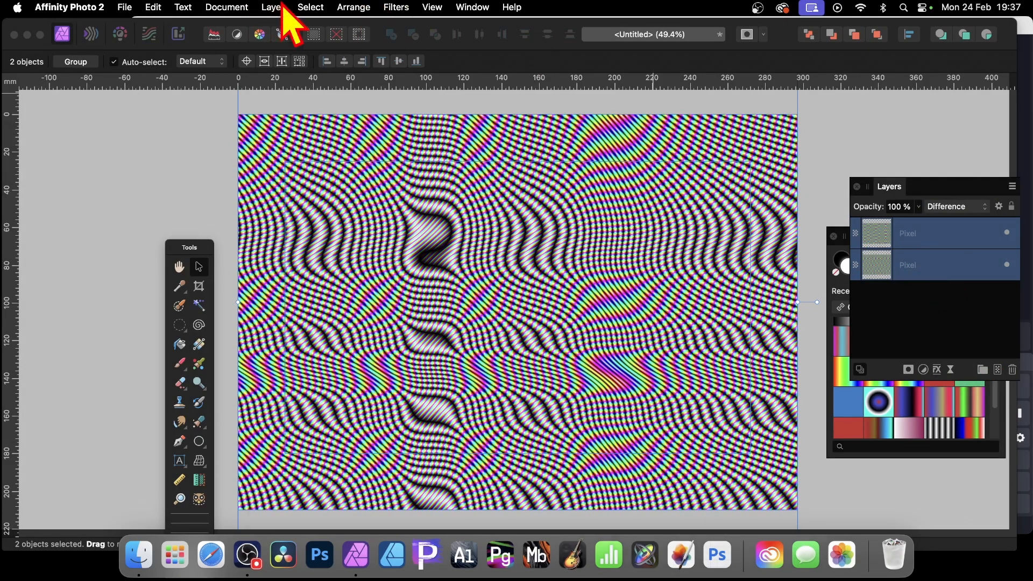
left_click(273, 7)
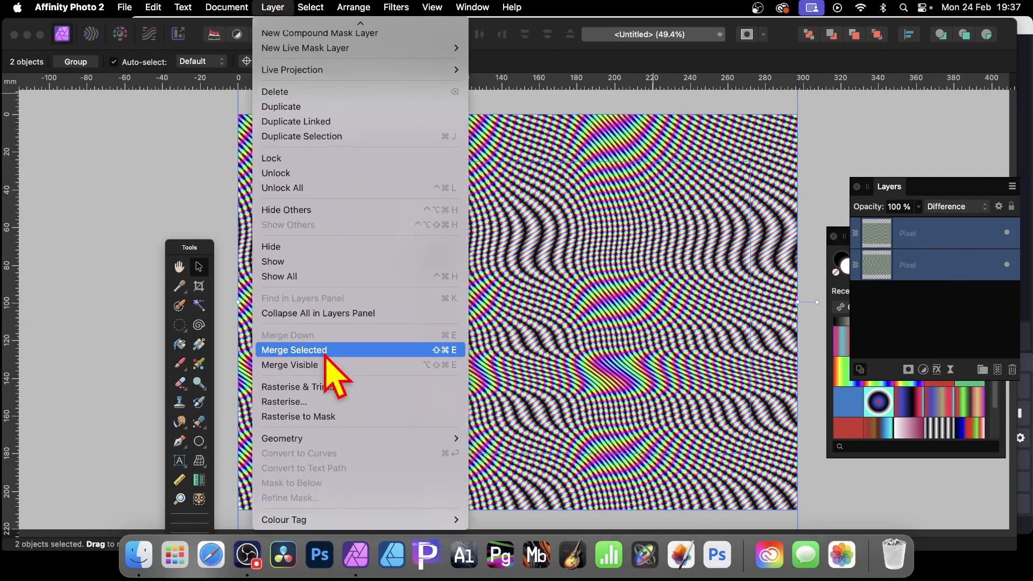
left_click(294, 349)
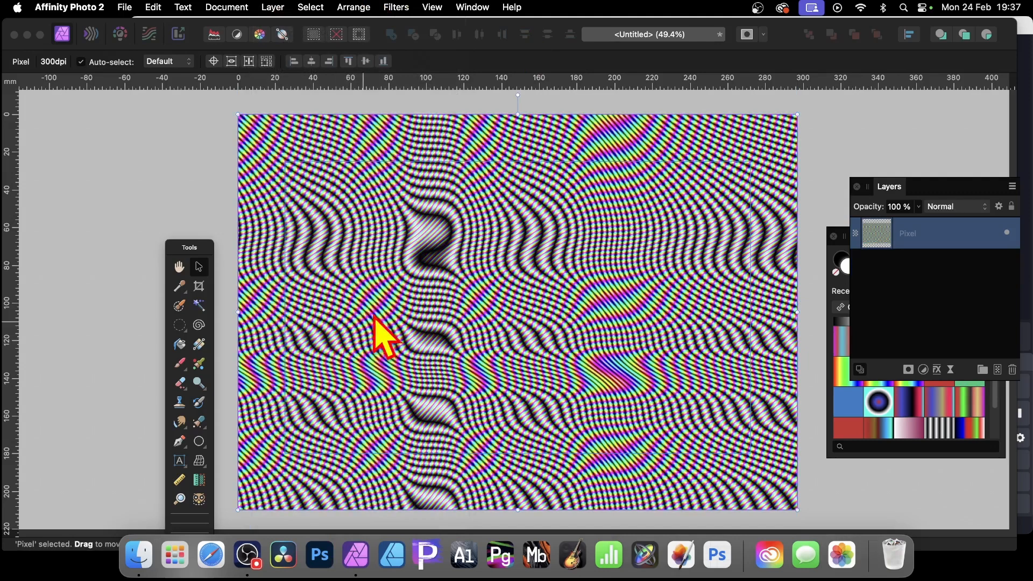
mouse_move(373, 264)
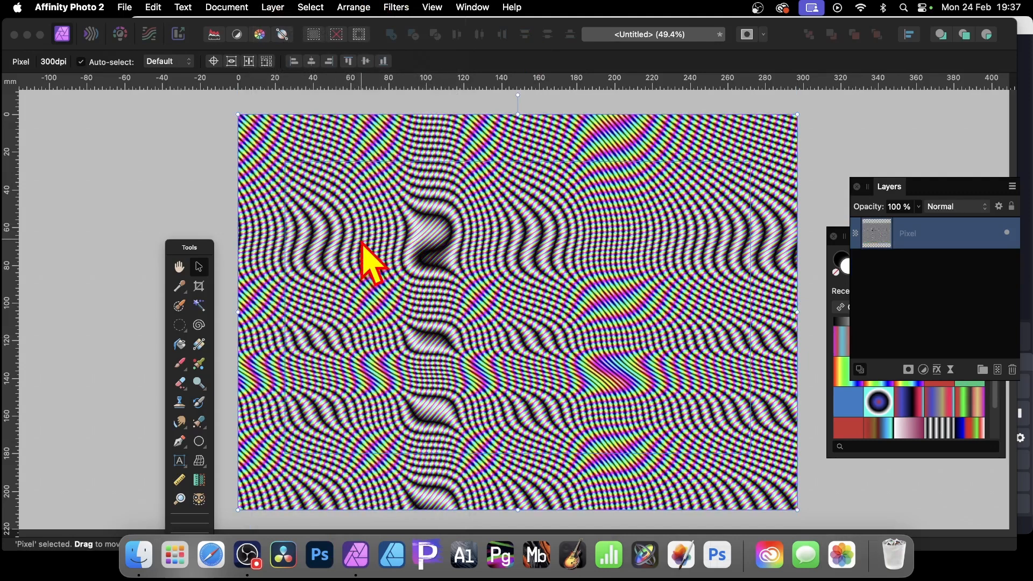
mouse_move(413, 108)
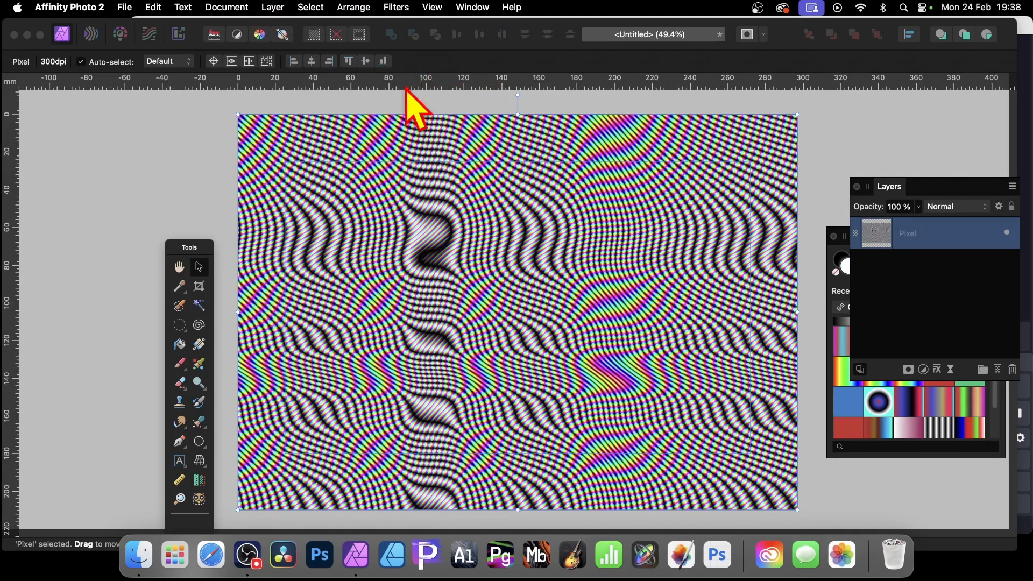
left_click(395, 7)
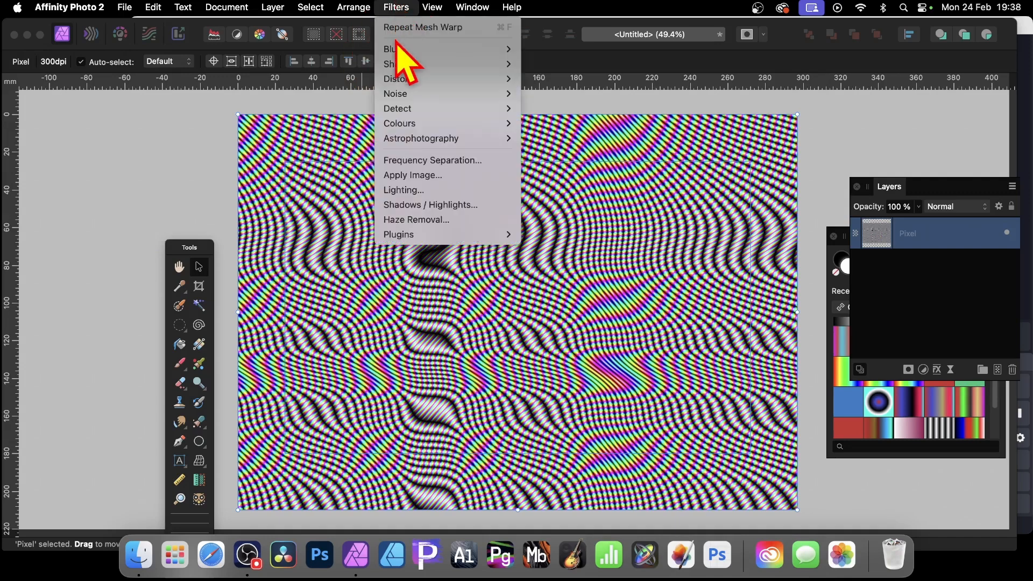